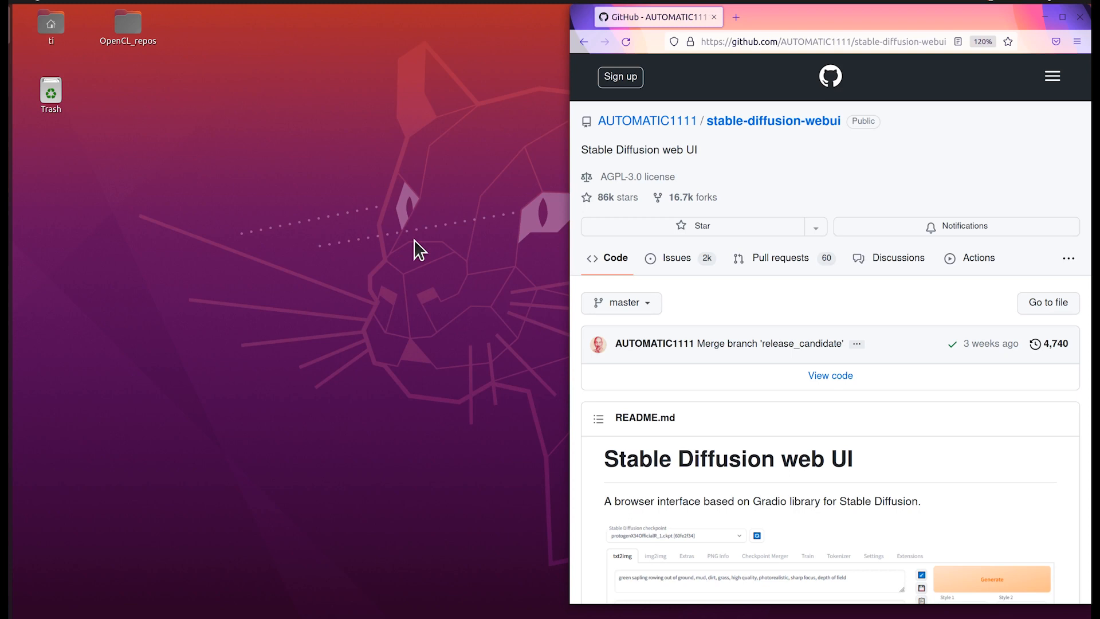
{"action": "mouse_move", "coordinate": [446, 254]}
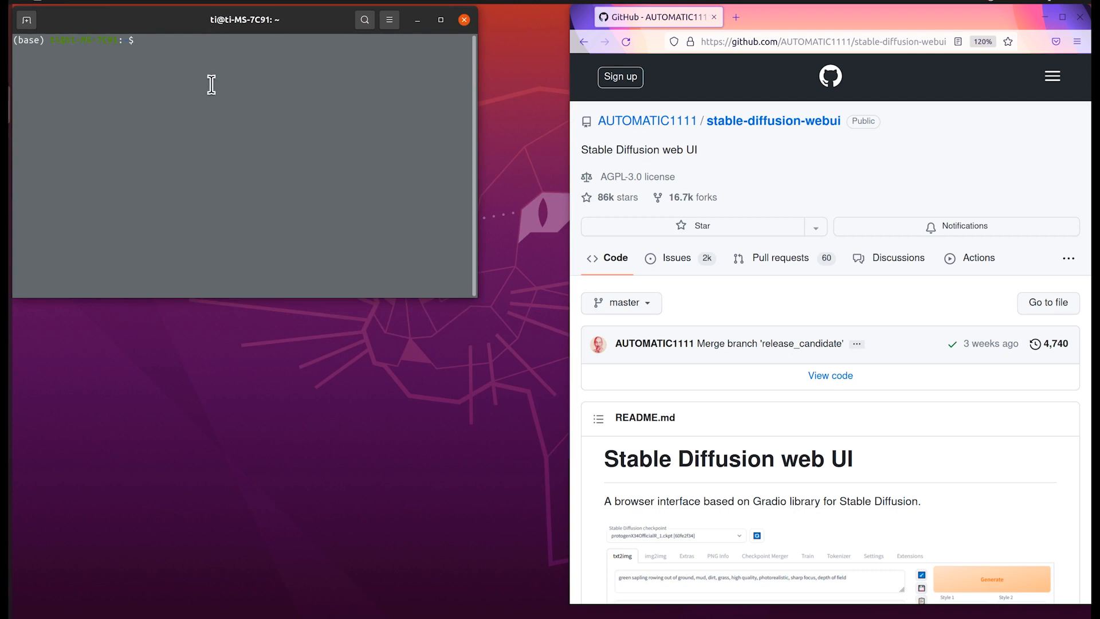
Activate the py39torchamd conda environment and start Python
{"action": "type", "text": "conda e"}
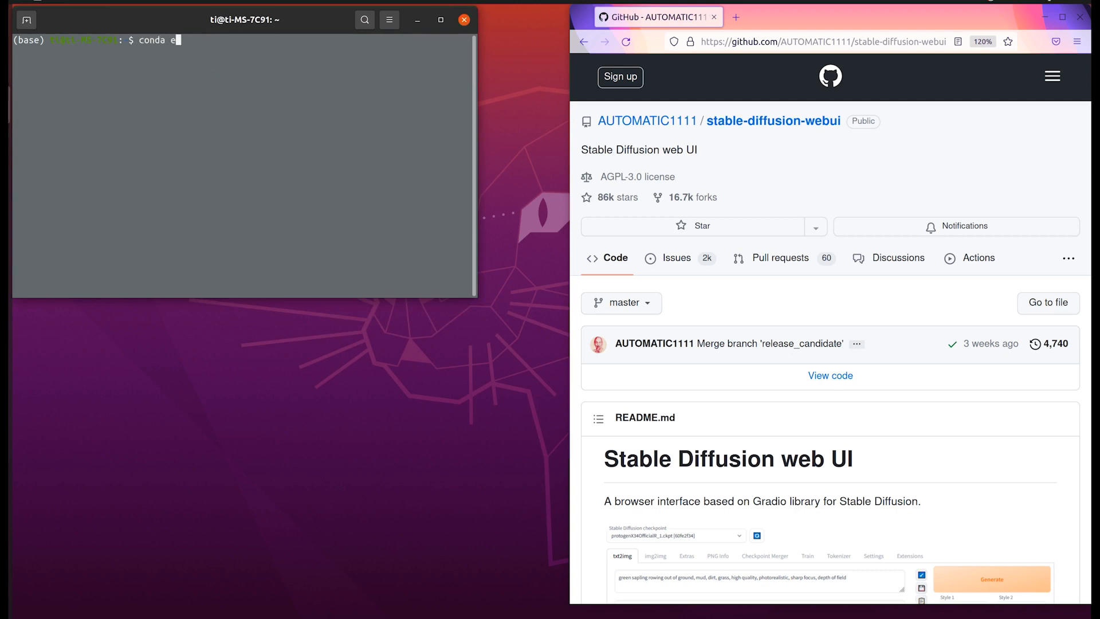
{"action": "type", "text": "ctivate"}
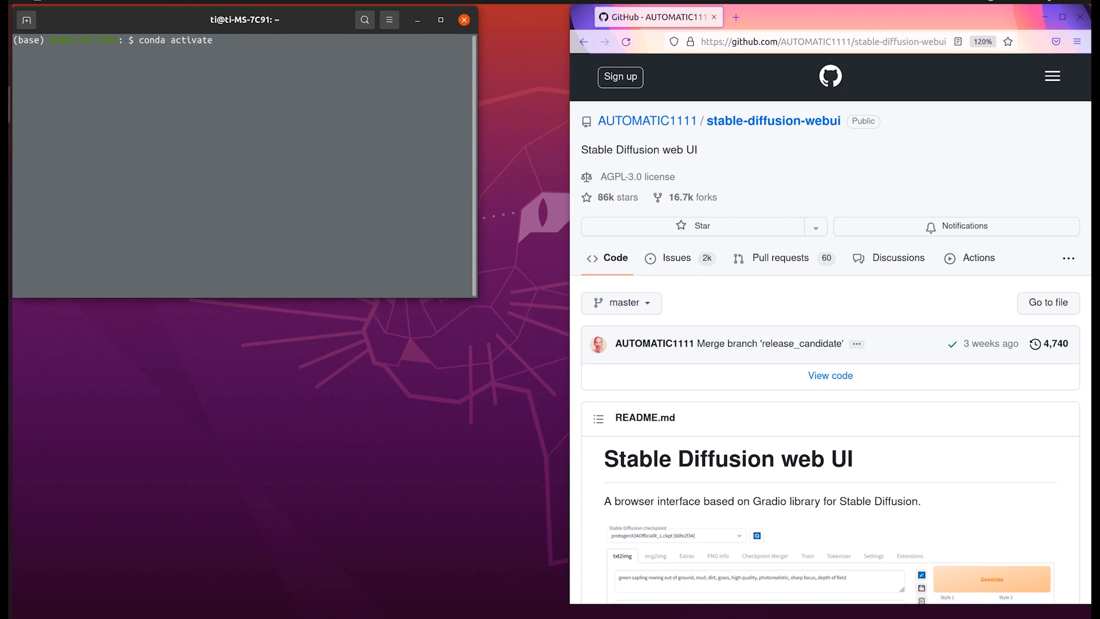
{"action": "type", "text": "py39torchamd"}
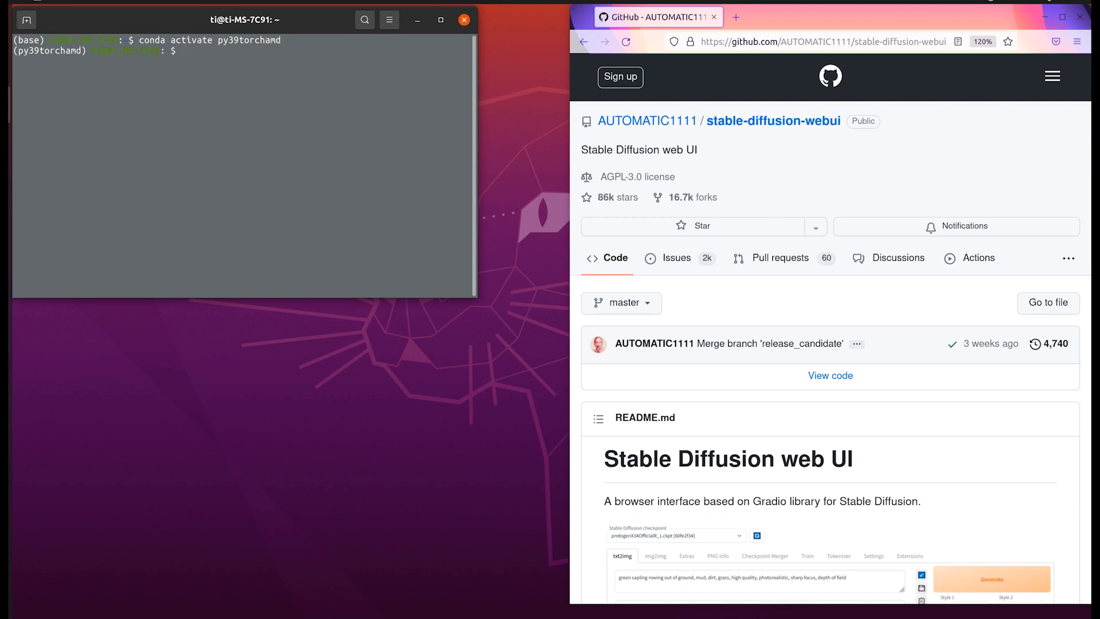
{"action": "type", "text": "python"}
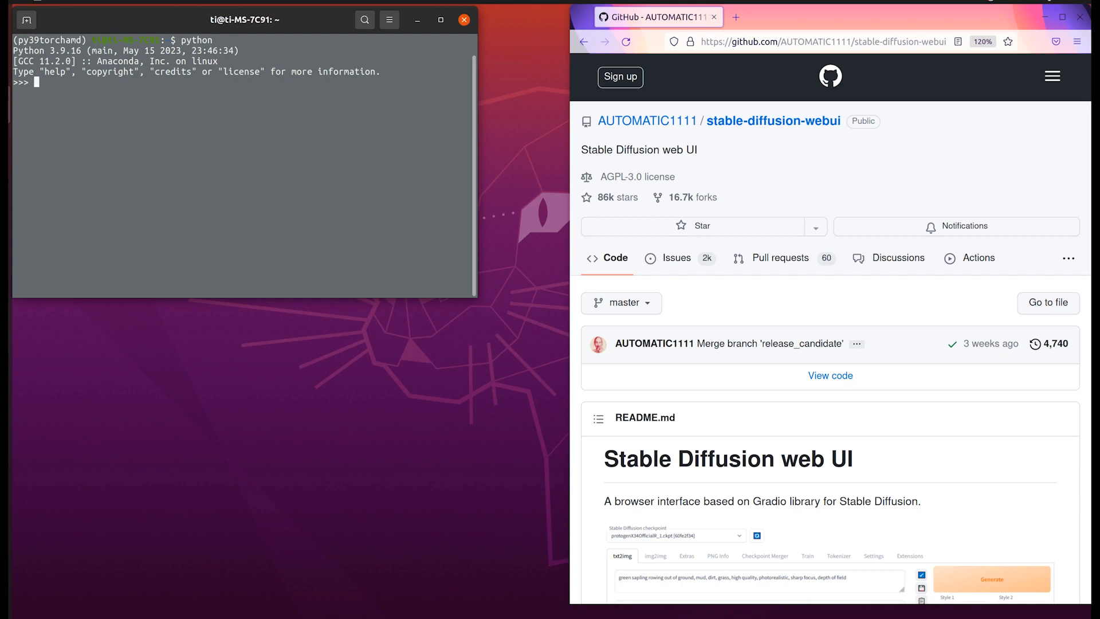
Import torch and query torch.cuda.get_device_name() for the GPU name
{"action": "type", "text": "import torch"}
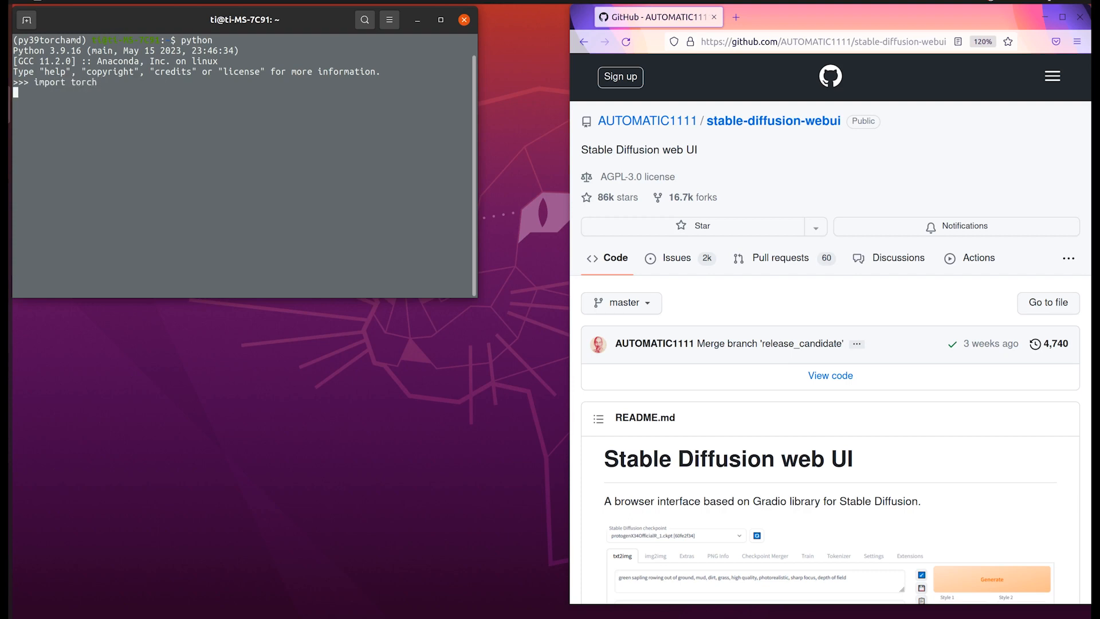
{"action": "key", "text": "Return"}
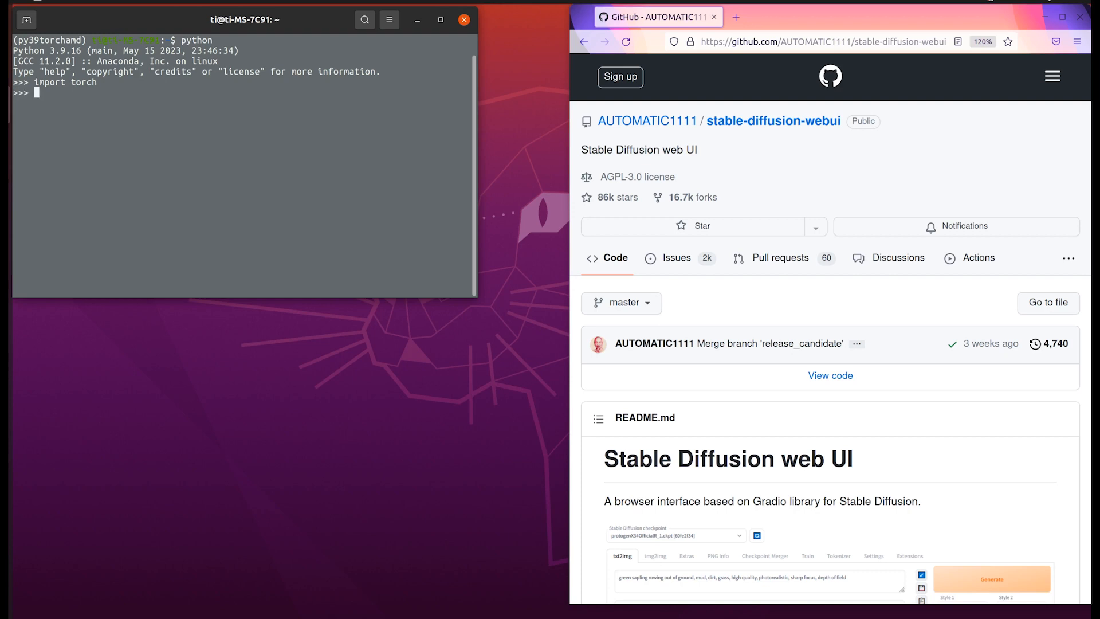
{"action": "type", "text": "torch"}
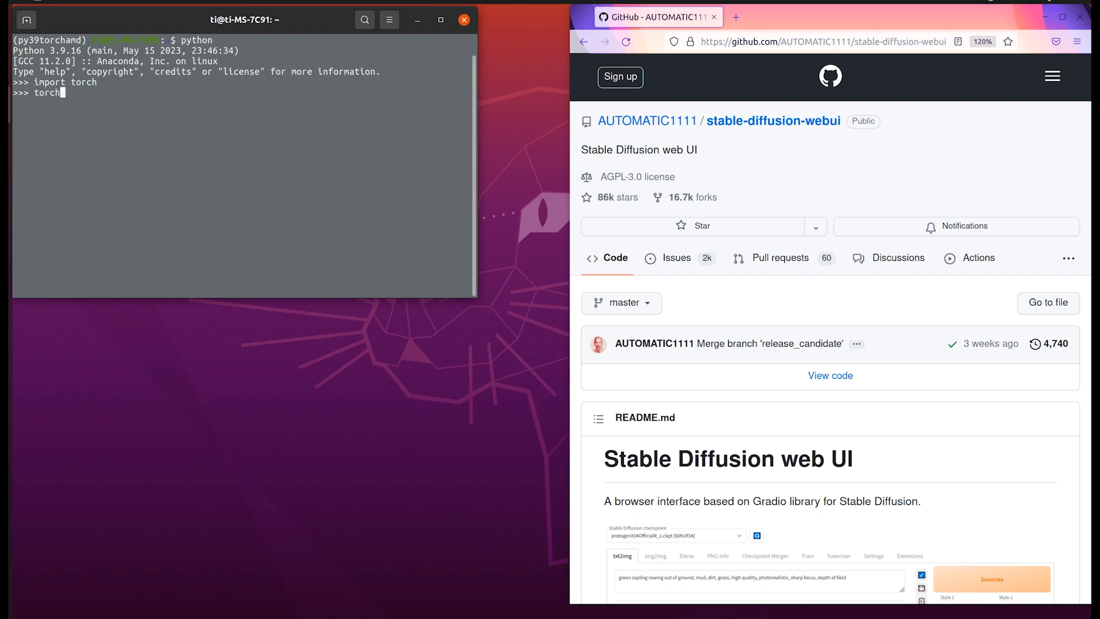
{"action": "type", "text": ".cud"}
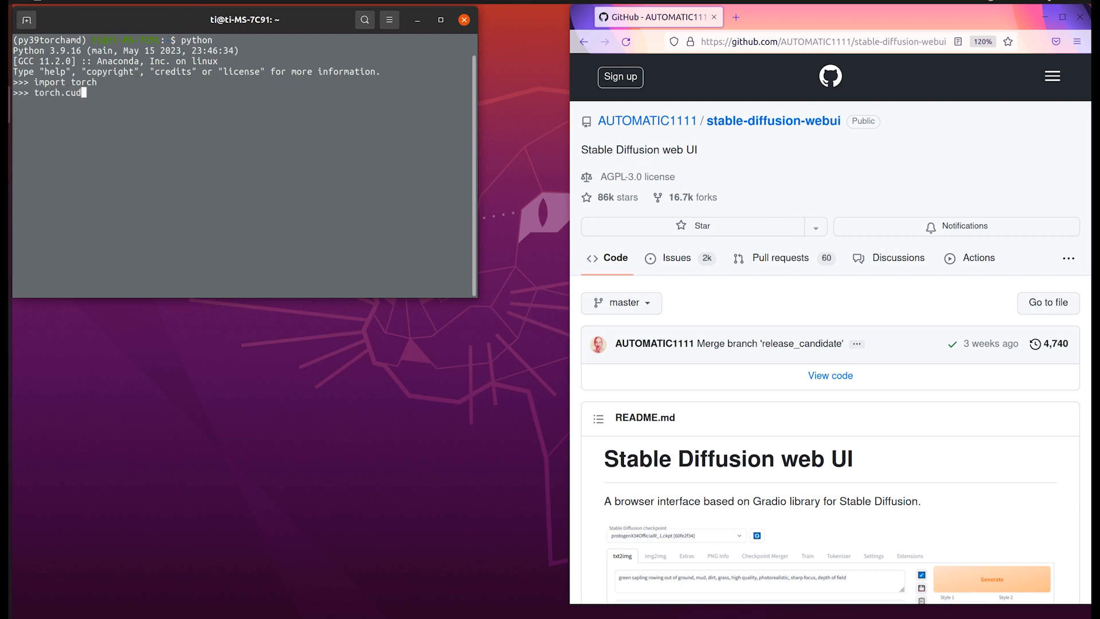
{"action": "type", "text": "a."}
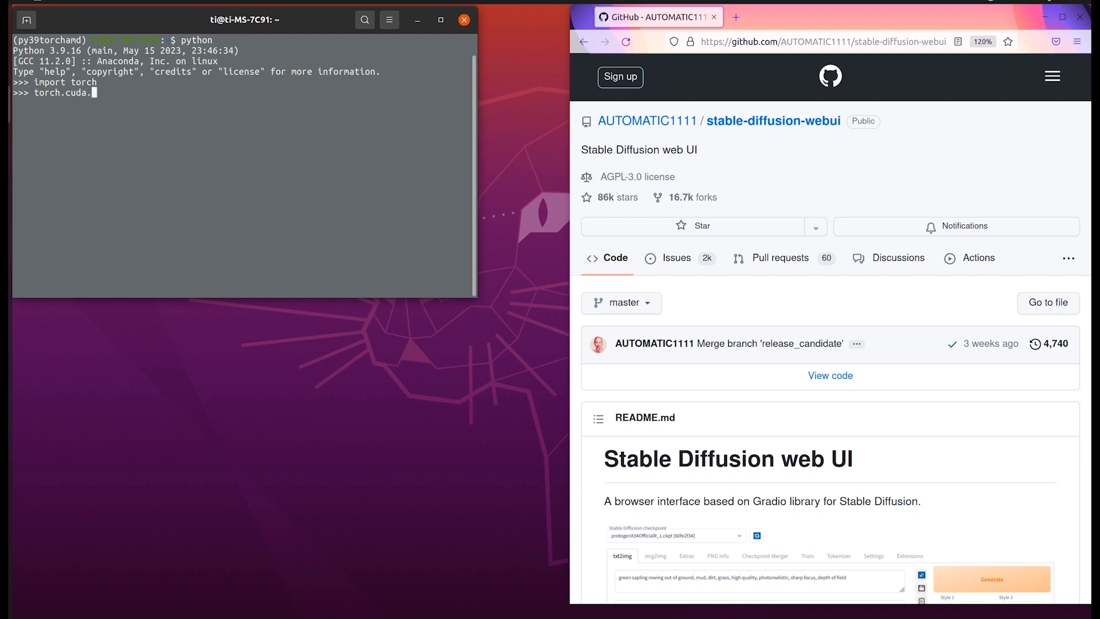
{"action": "type", "text": "get_d"}
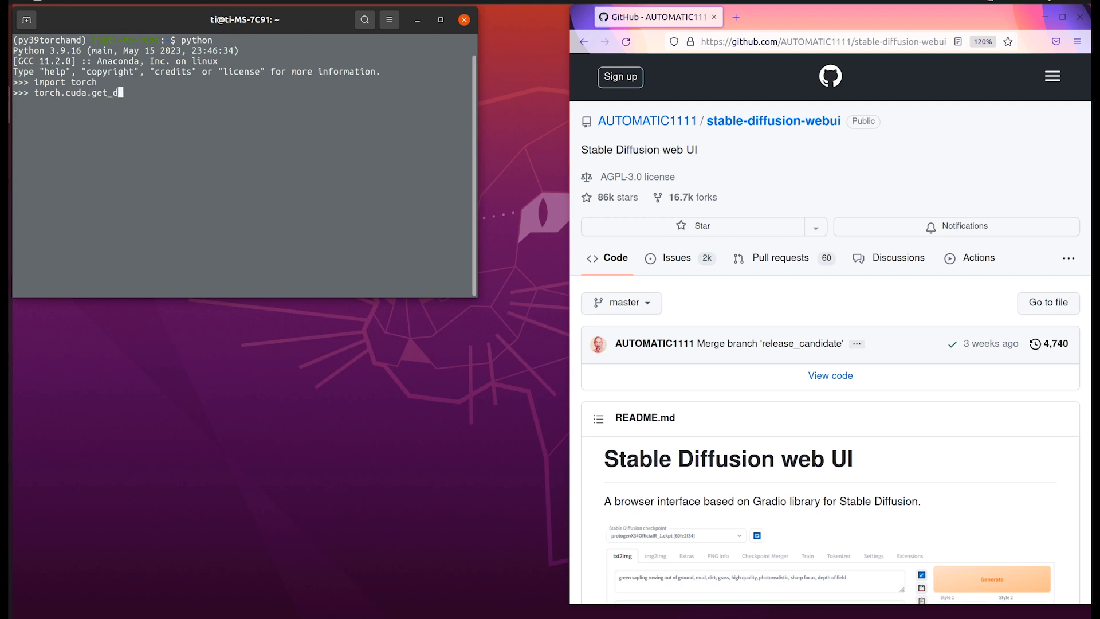
{"action": "type", "text": "evice_name"}
{"action": "type", "text": "cd"}
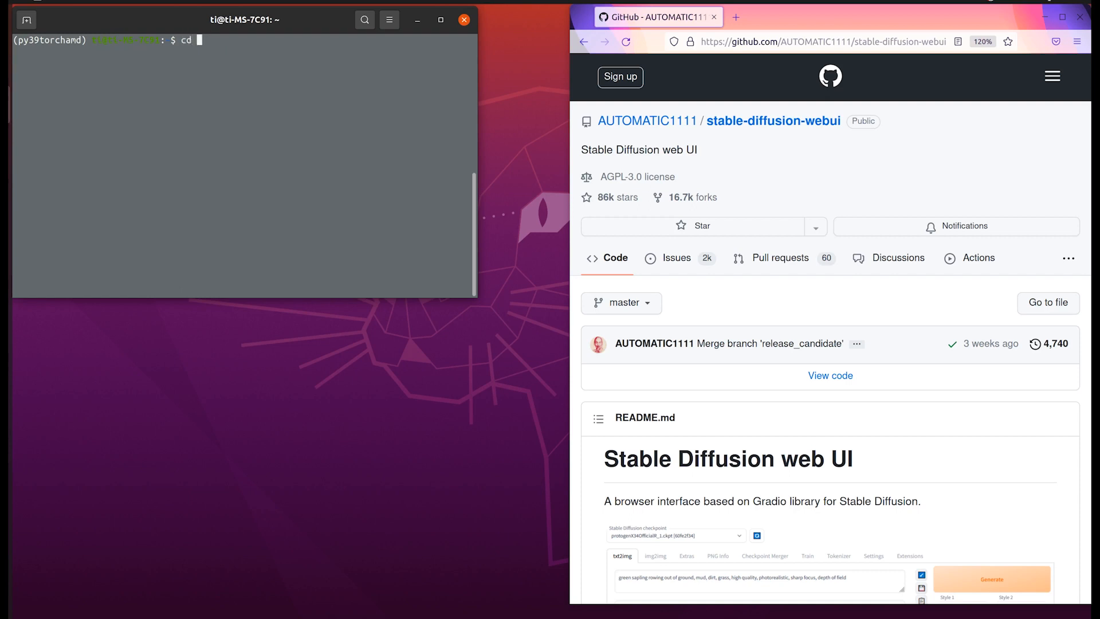
Run HSA_OVERRIDE_GFX_VERSION=10.3.0 python launch.py --precision full --no-half from stable-diffusion-webui
{"action": "type", "text": "a"}
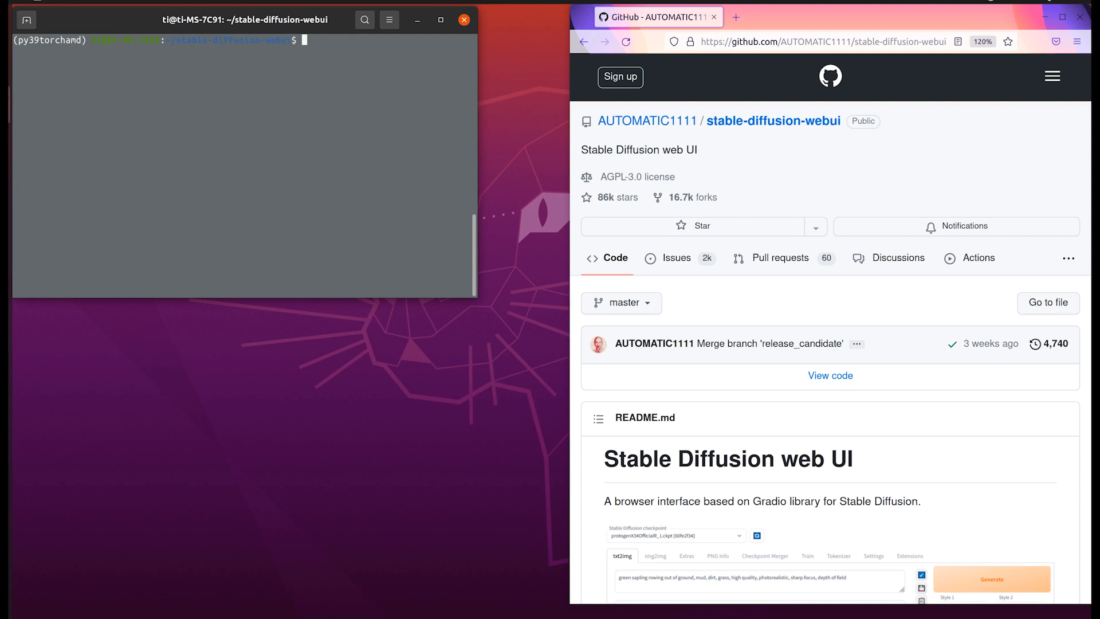
{"action": "type", "text": "python"}
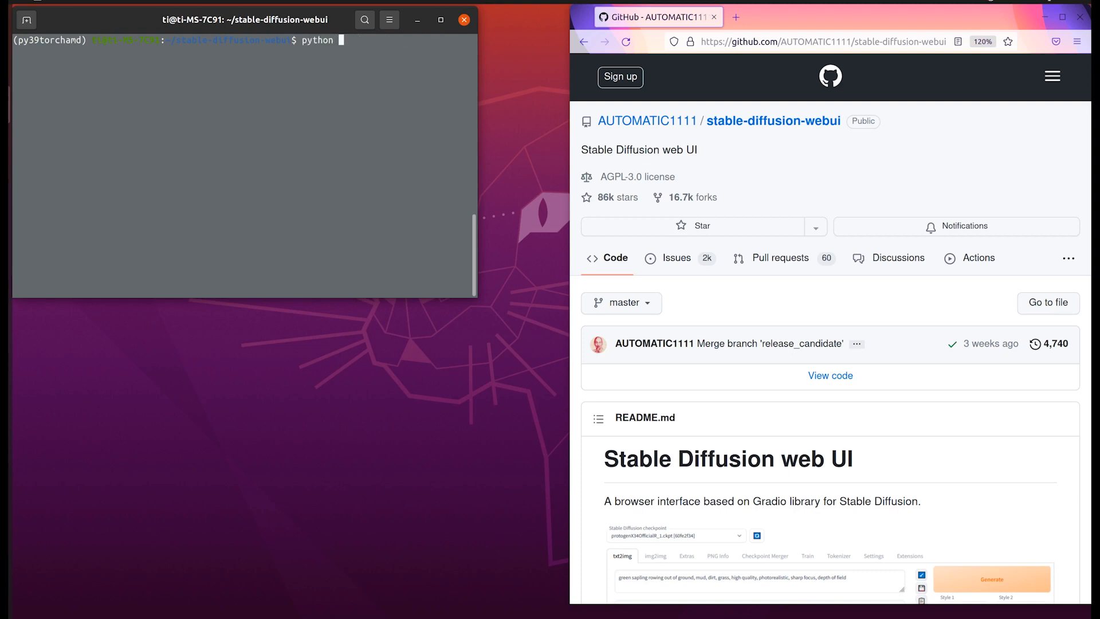
{"action": "type", "text": "HSA_OVERRIDE_GFX_VERSION=10.3.0 python launch.py --precision full --no-half"}
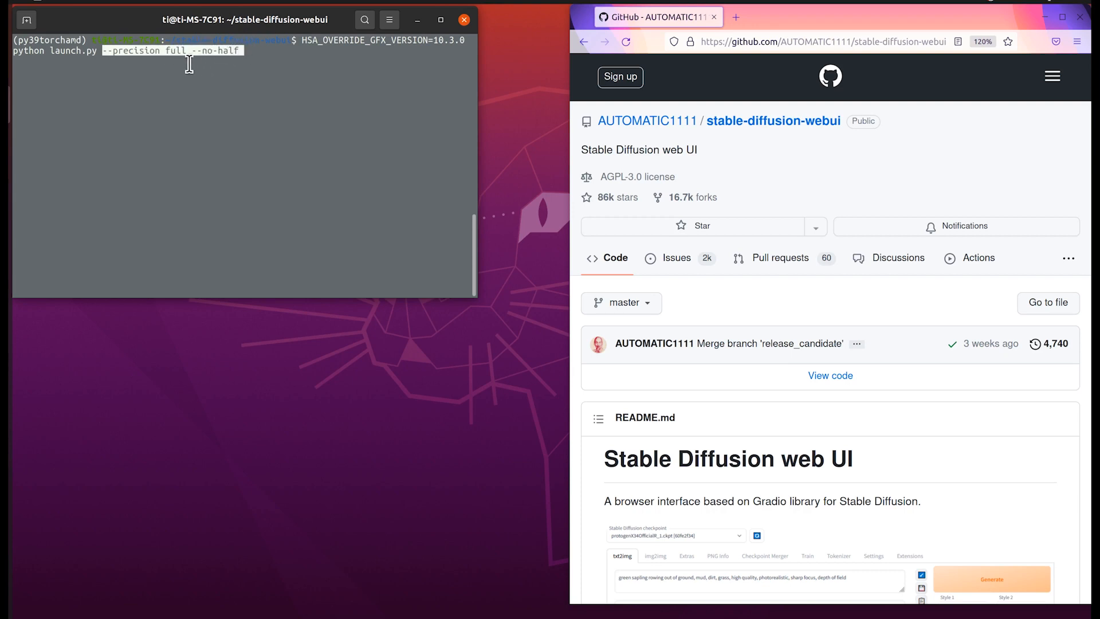
{"action": "mouse_move", "coordinate": [174, 55]}
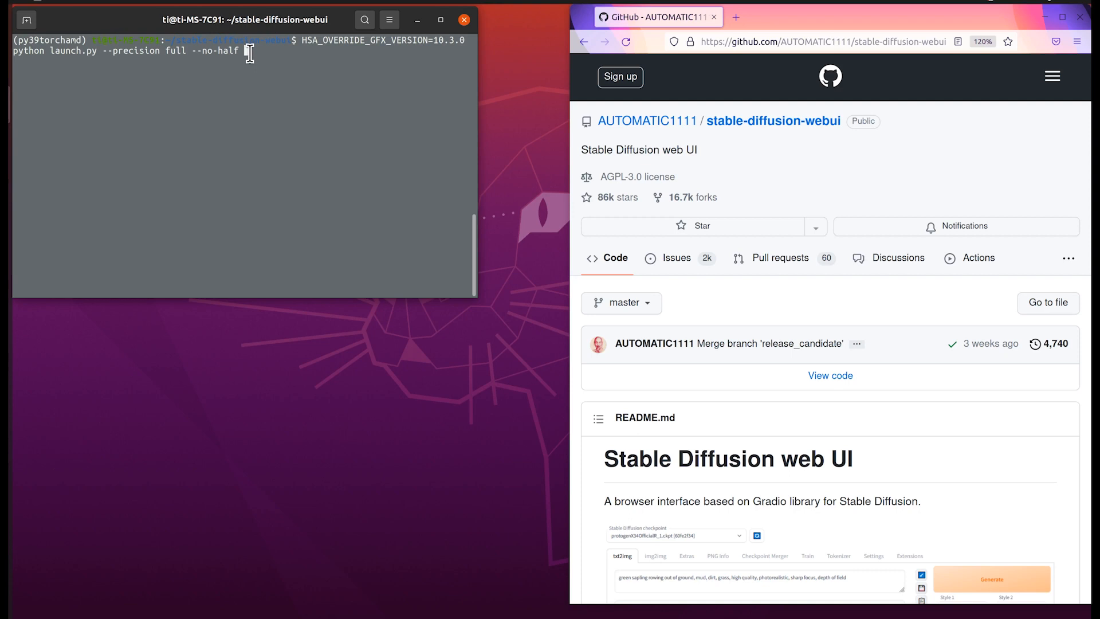
{"action": "mouse_move", "coordinate": [250, 51]}
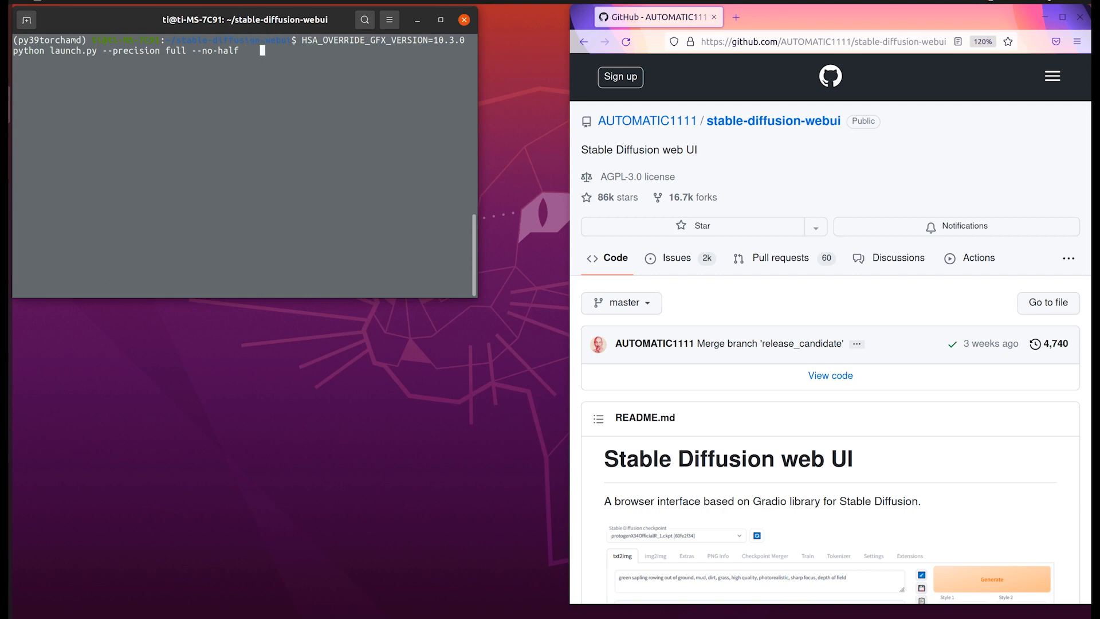
{"action": "mouse_move", "coordinate": [324, 46]}
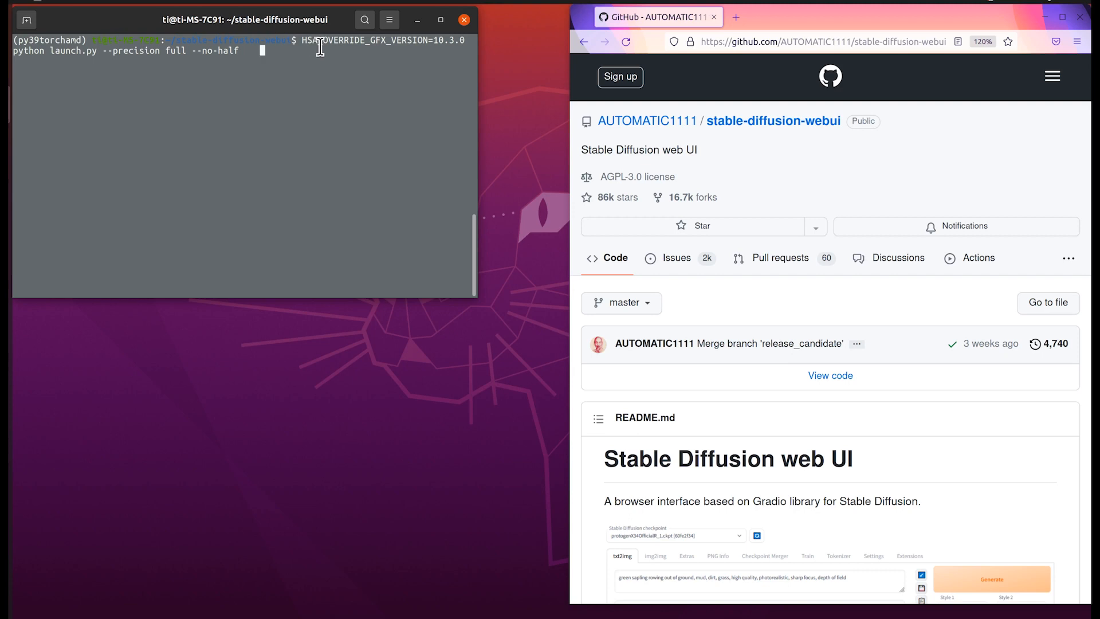
{"action": "mouse_move", "coordinate": [435, 41]}
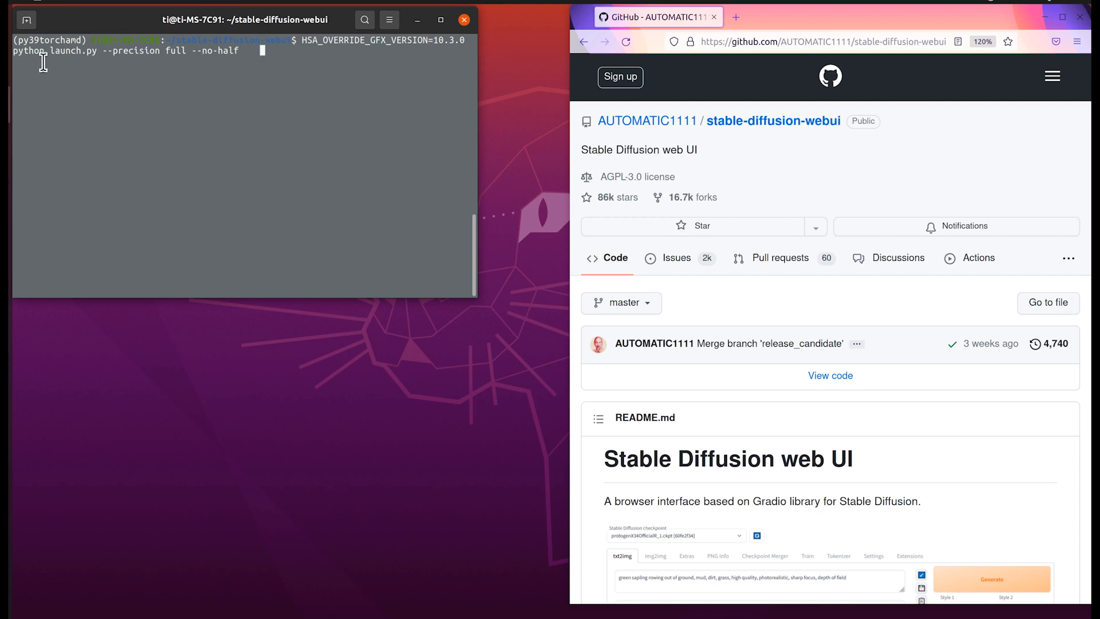
{"action": "mouse_move", "coordinate": [152, 63]}
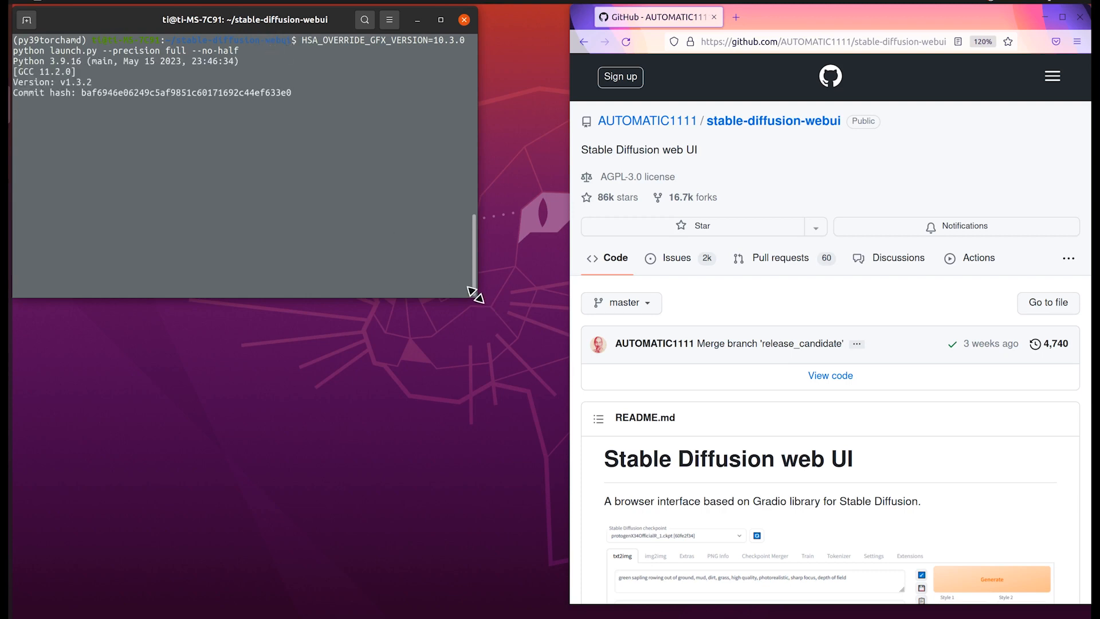
{"action": "left_click_drag", "start_coordinate": [475, 293], "coordinate": [476, 323]}
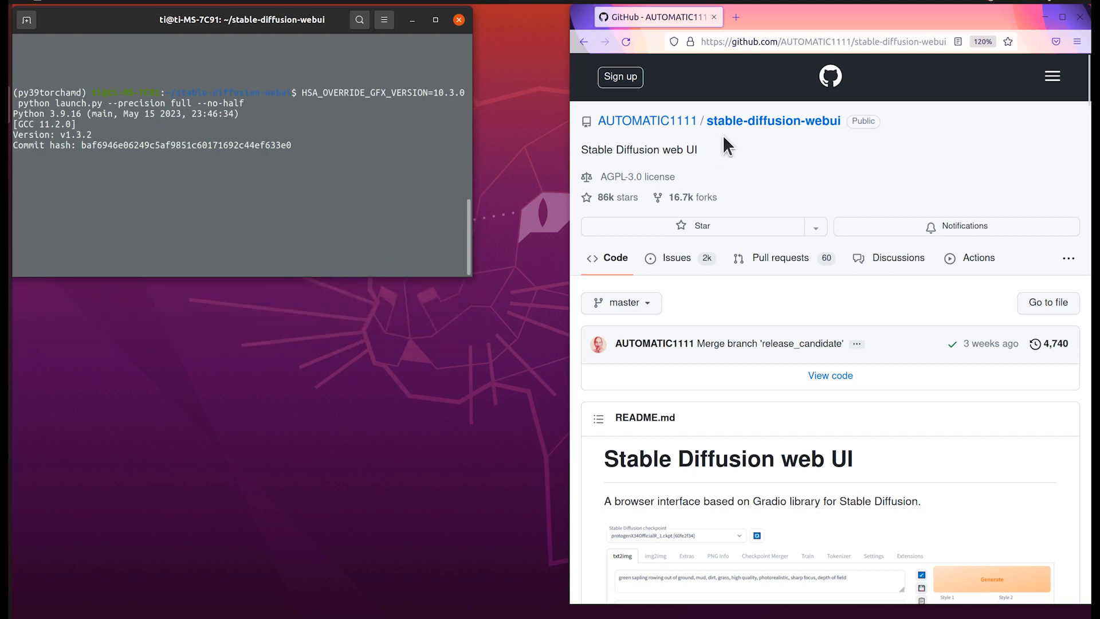
{"action": "mouse_move", "coordinate": [771, 318]}
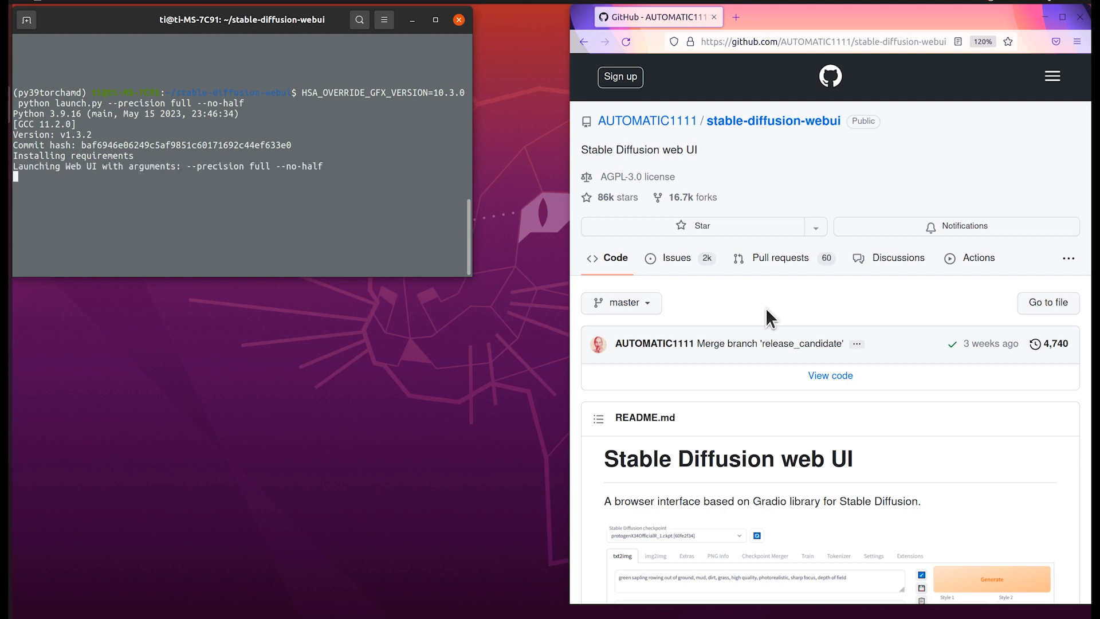
{"action": "mouse_move", "coordinate": [533, 249]}
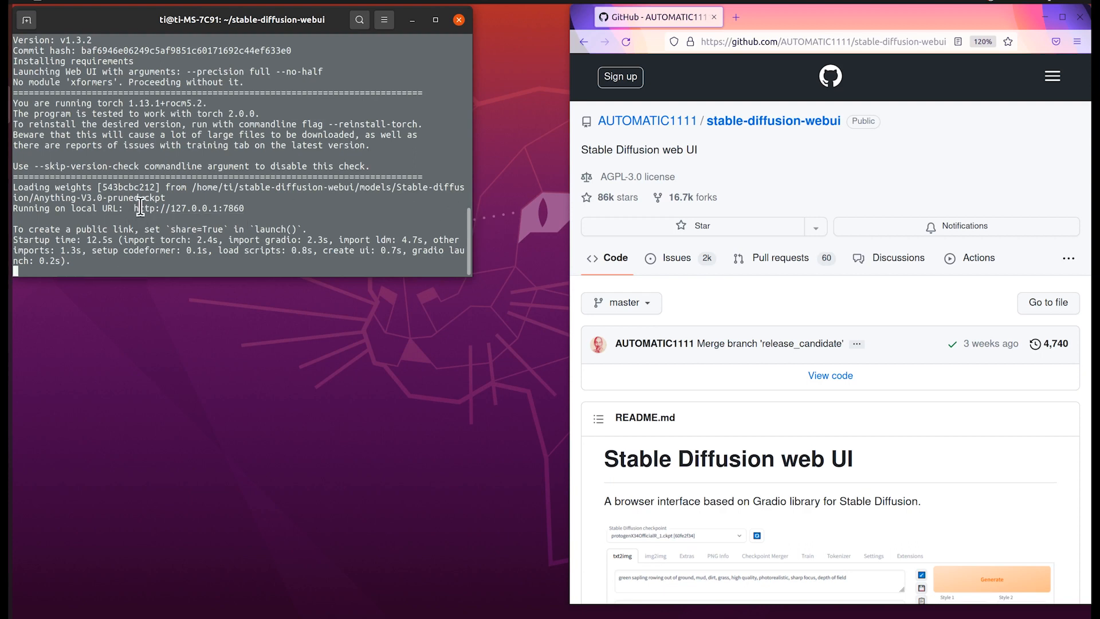
{"action": "double_click", "coordinate": [186, 208]}
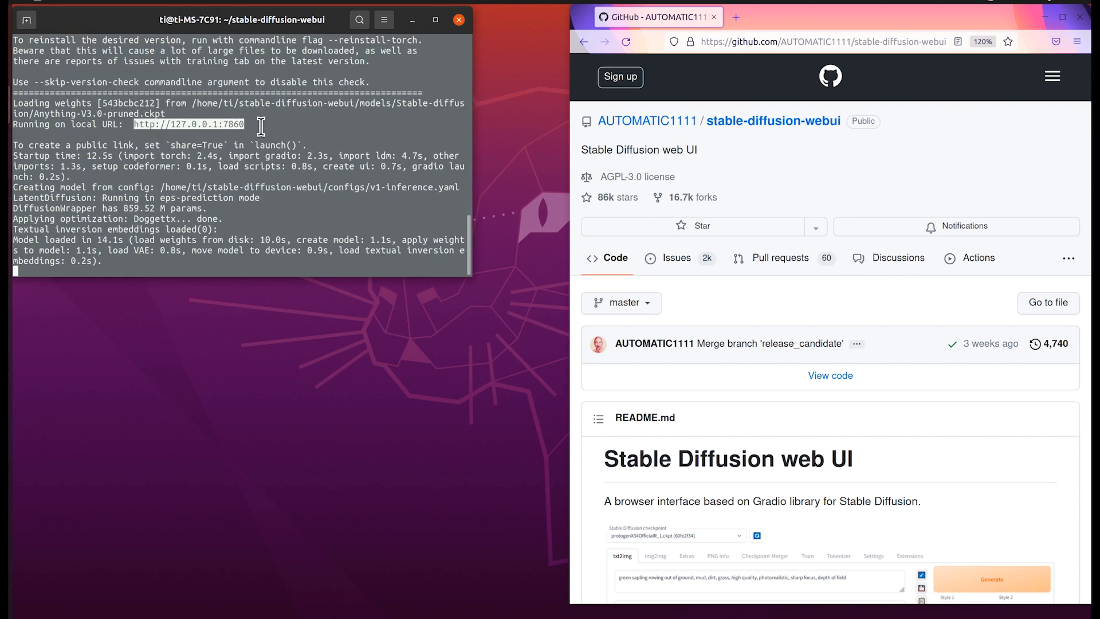
{"action": "left_click", "coordinate": [867, 17]}
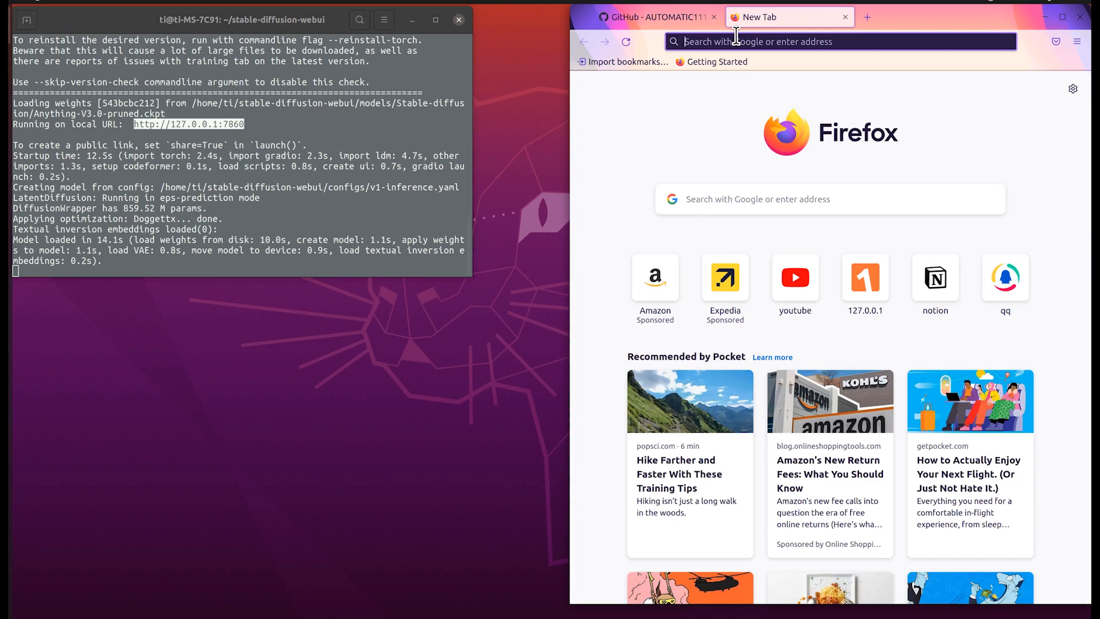
Load the web UI at 127.0.0.1:7860 and list the Stable Diffusion checkpoints
{"action": "type", "text": "127.0.0.1:7860"}
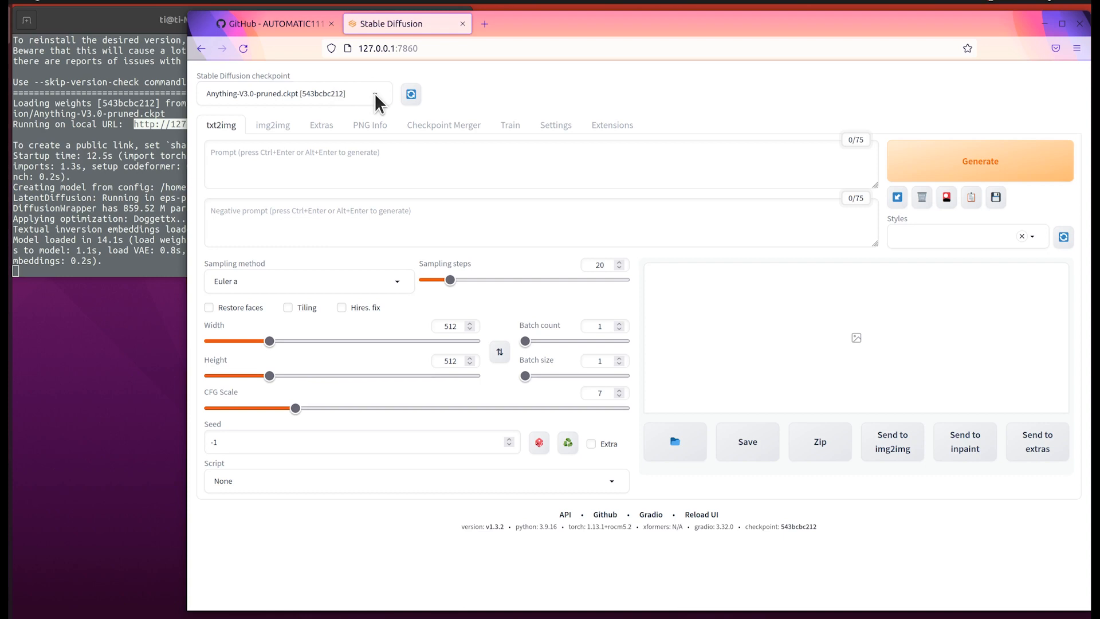
{"action": "left_click", "coordinate": [292, 94]}
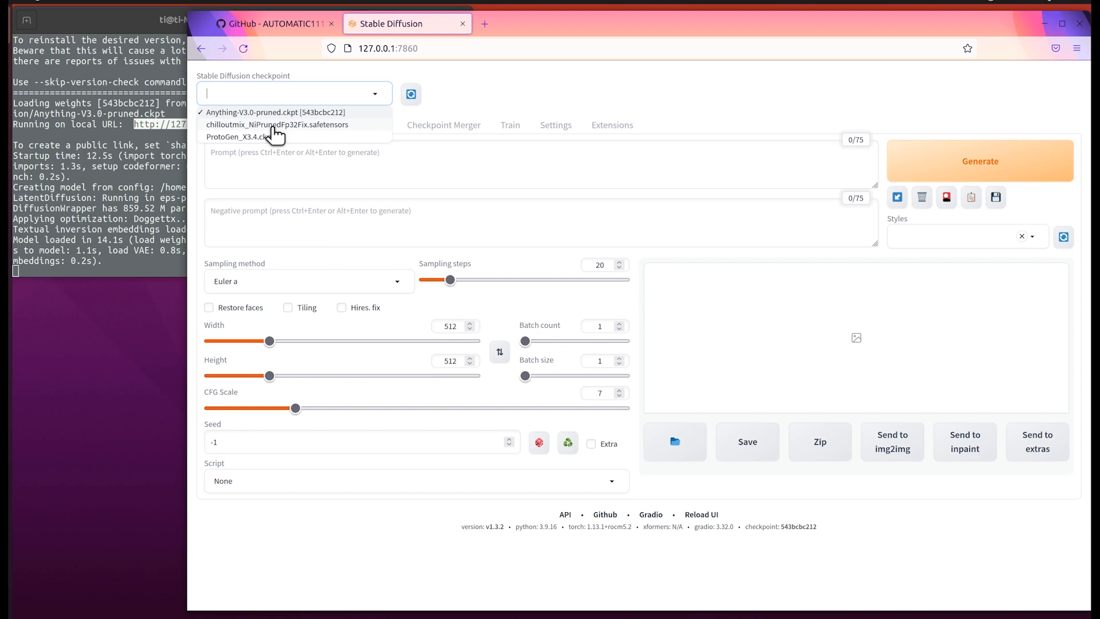
Load the chilloutmix_NiPrunedFp32Fix.safetensors checkpoint and confirm its weights loaded in Terminal
{"action": "left_click", "coordinate": [276, 124]}
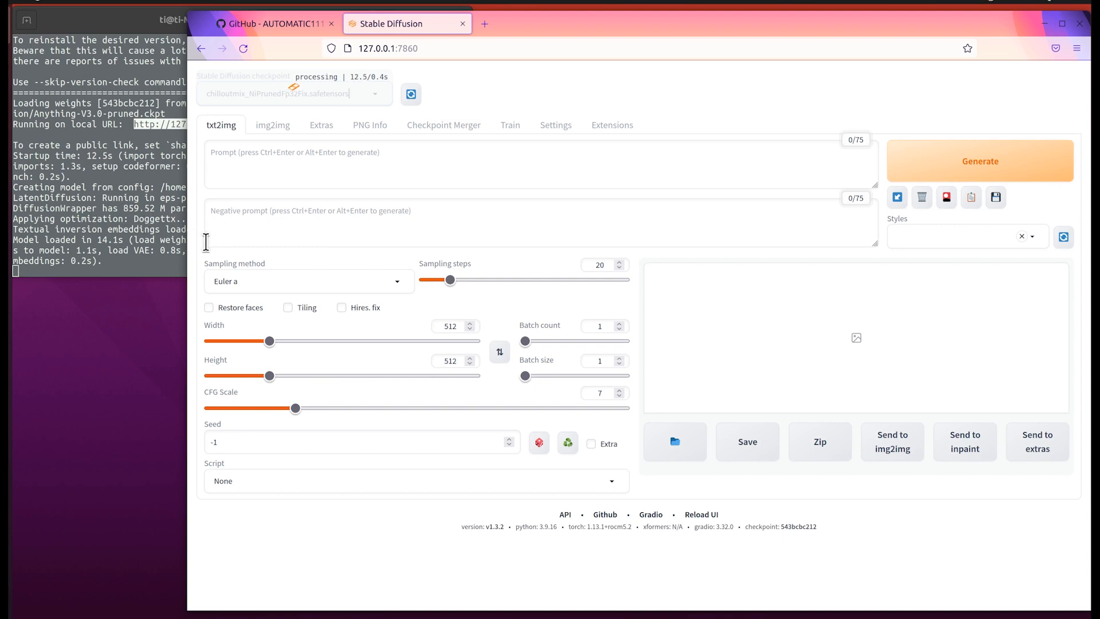
{"action": "left_click", "coordinate": [371, 93]}
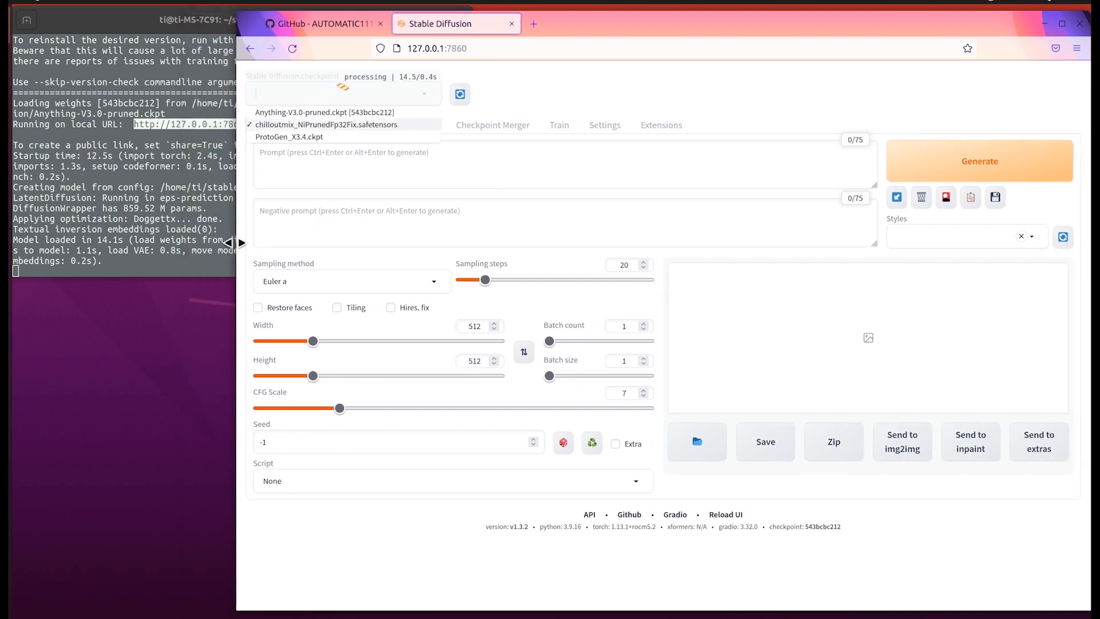
{"action": "left_click", "coordinate": [325, 125]}
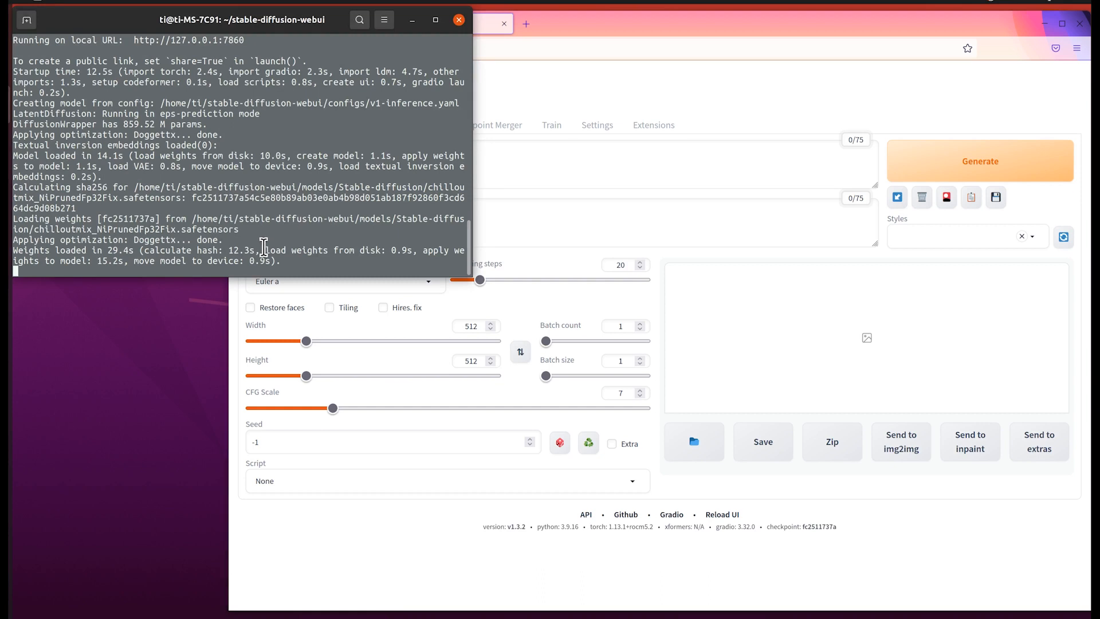
{"action": "mouse_move", "coordinate": [349, 223]}
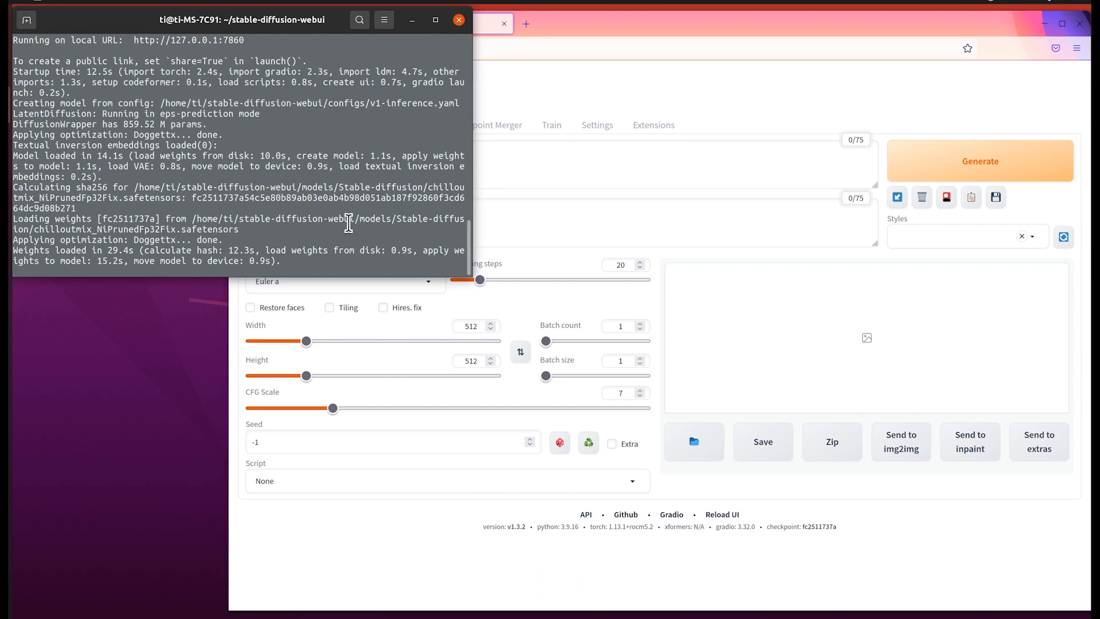
{"action": "mouse_move", "coordinate": [591, 91]}
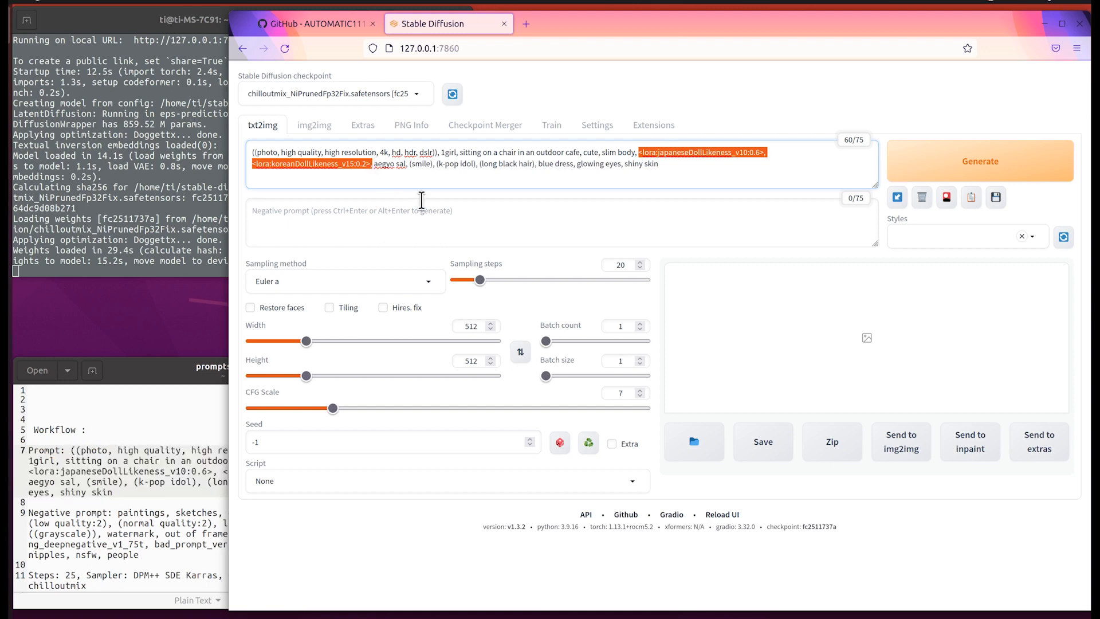
Delete the <lora:...> tags from the prompt and paste in the negative prompt
{"action": "key", "text": "Delete"}
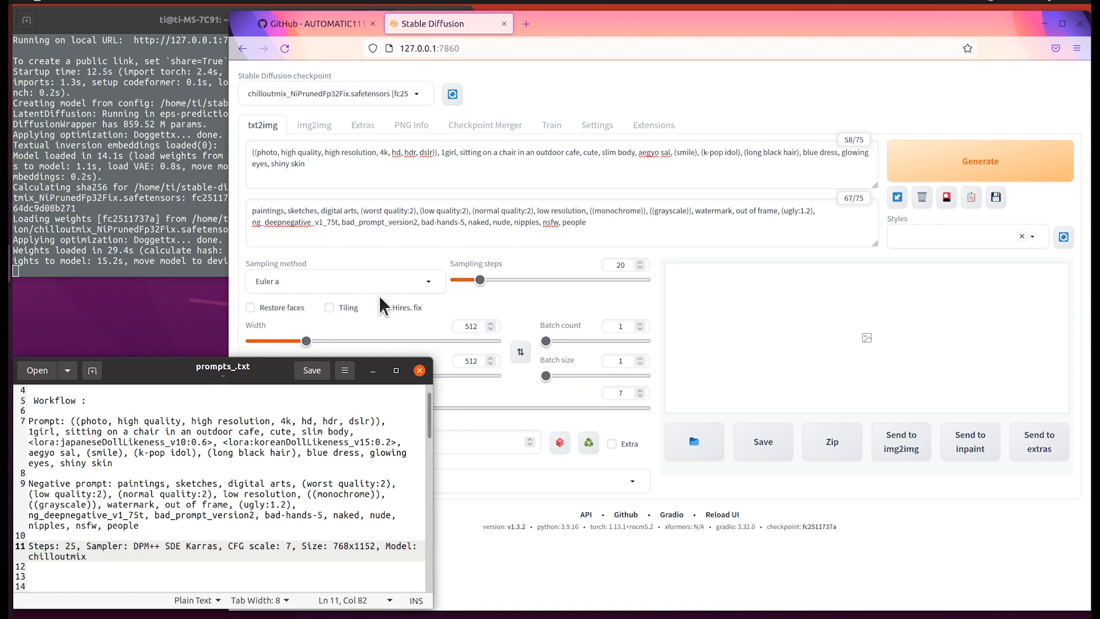
Choose DPM++ SDE Karras from the Sampling method dropdown
{"action": "left_click", "coordinate": [344, 280]}
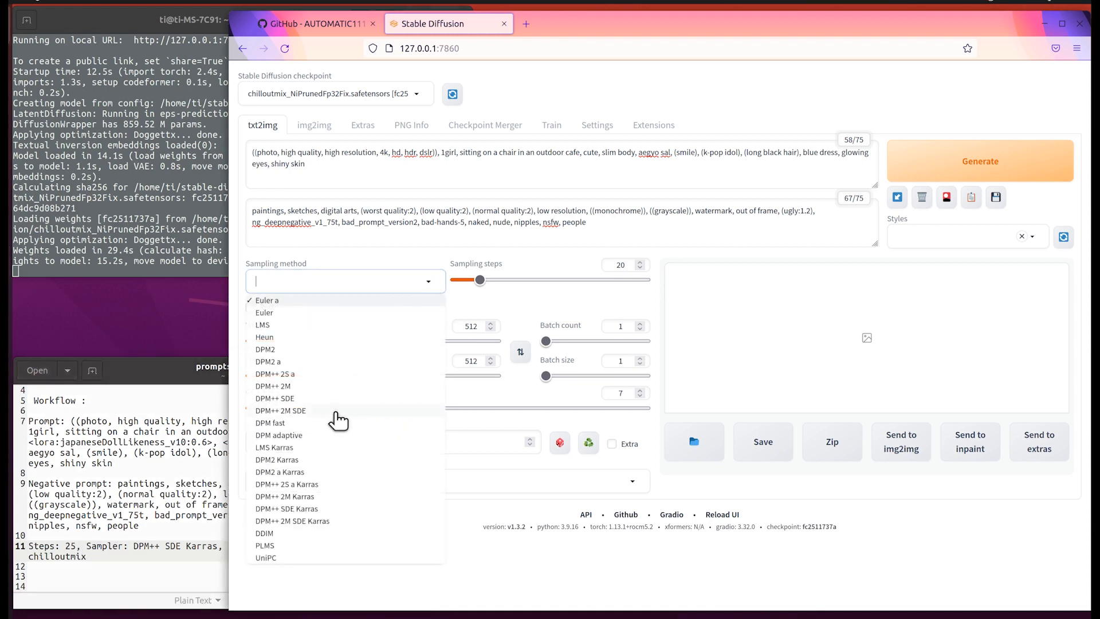
{"action": "mouse_move", "coordinate": [302, 419]}
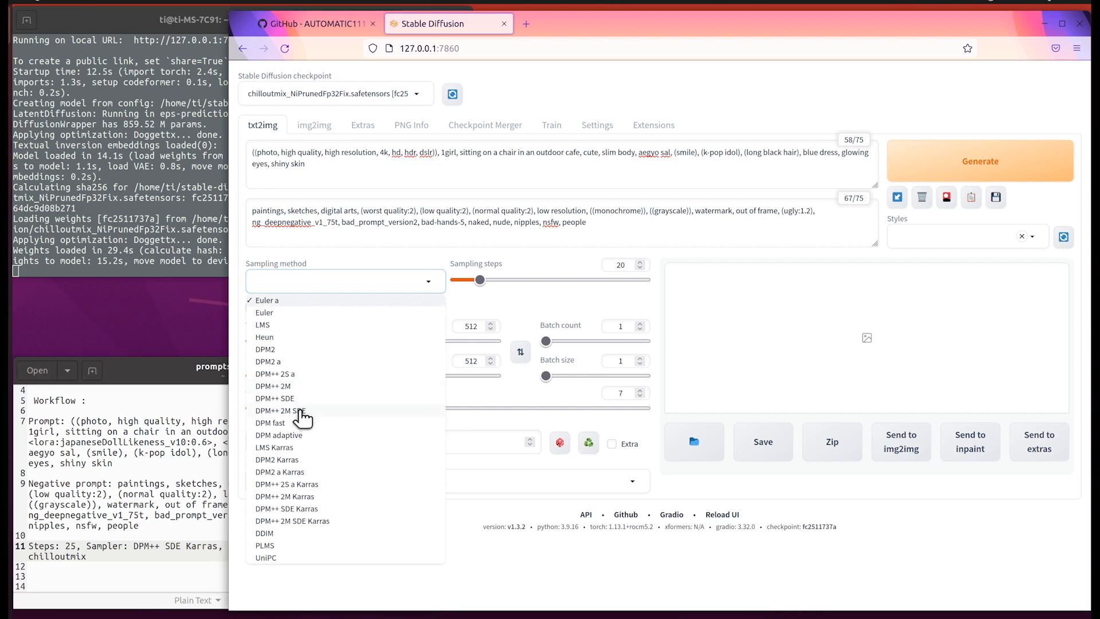
{"action": "left_click", "coordinate": [286, 508]}
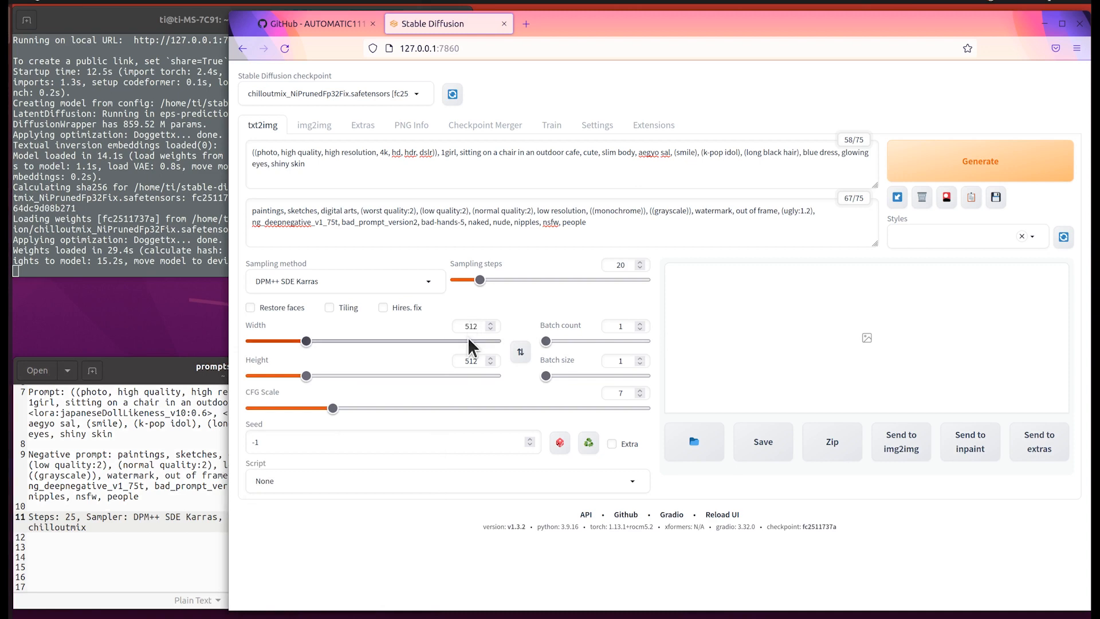
{"action": "mouse_move", "coordinate": [475, 350]}
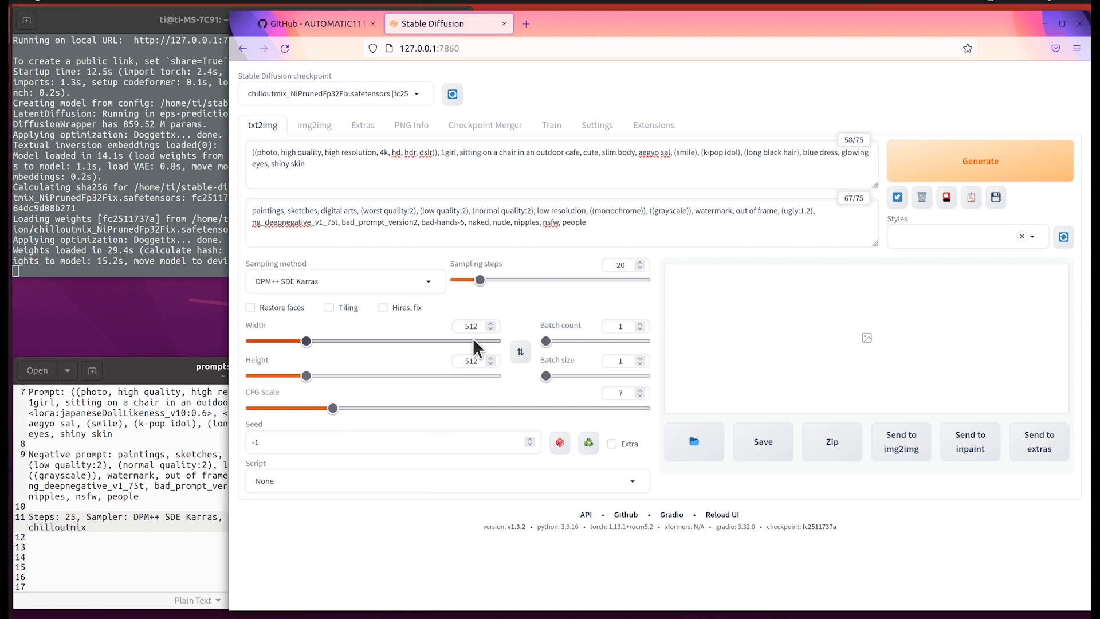
{"action": "mouse_move", "coordinate": [374, 362]}
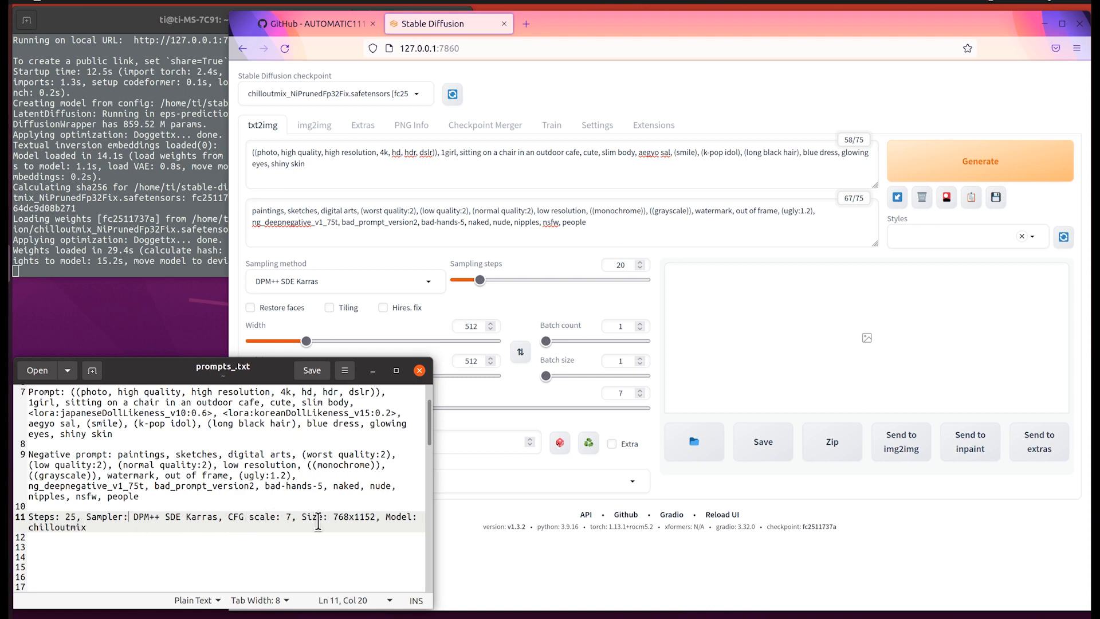
{"action": "mouse_move", "coordinate": [398, 523]}
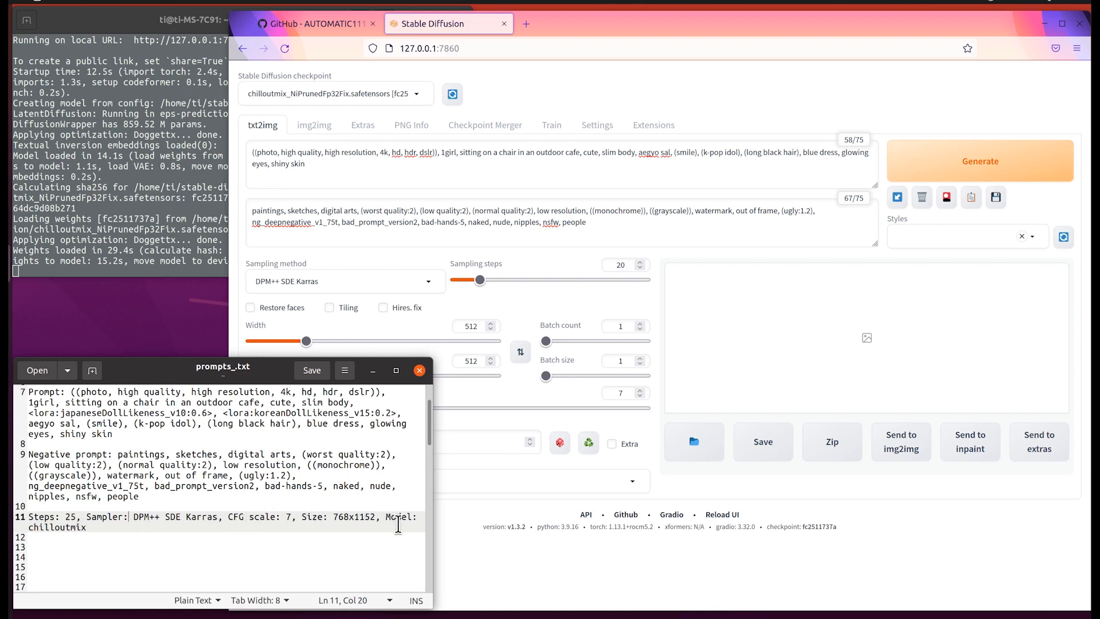
{"action": "mouse_move", "coordinate": [665, 310]}
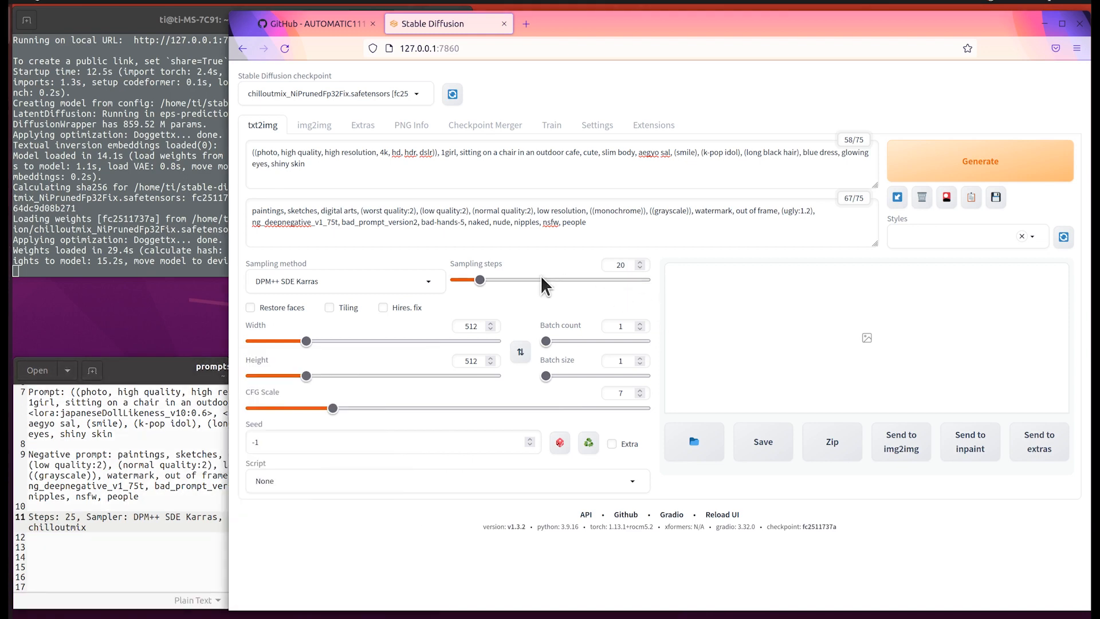
{"action": "mouse_move", "coordinate": [996, 168]}
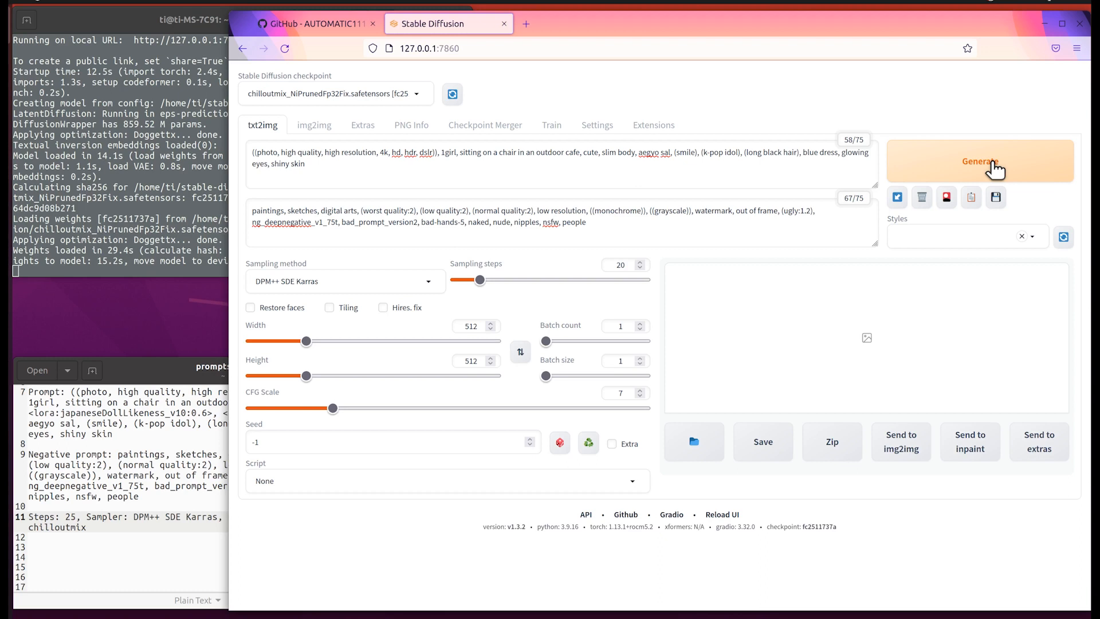
Generate an image of the woman in a blue dress at the outdoor cafe
{"action": "left_click", "coordinate": [979, 161]}
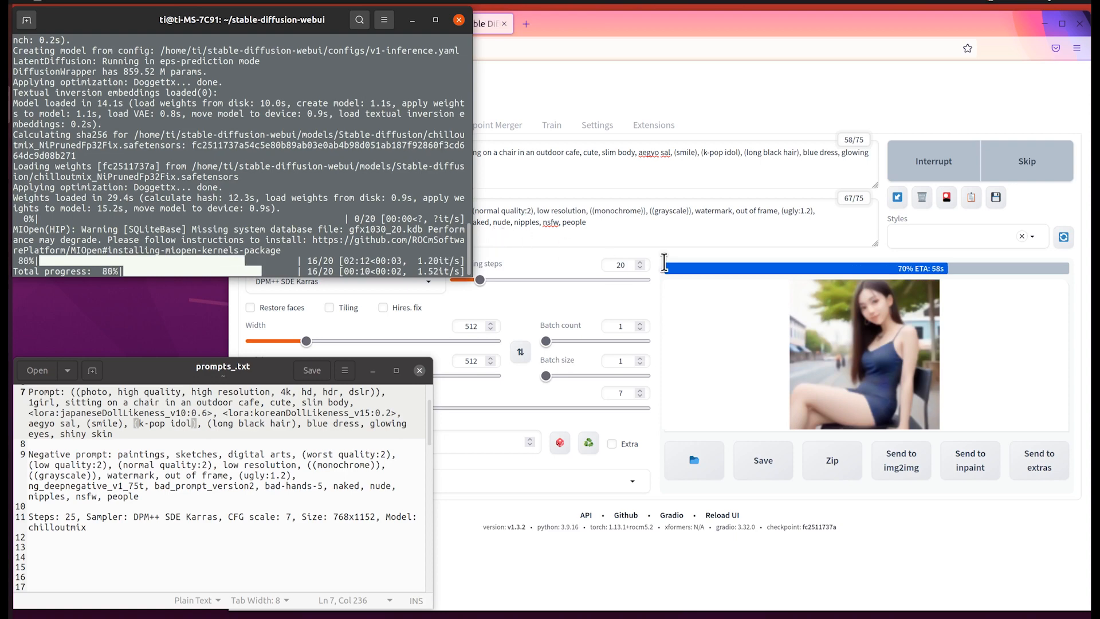
{"action": "mouse_move", "coordinate": [910, 362]}
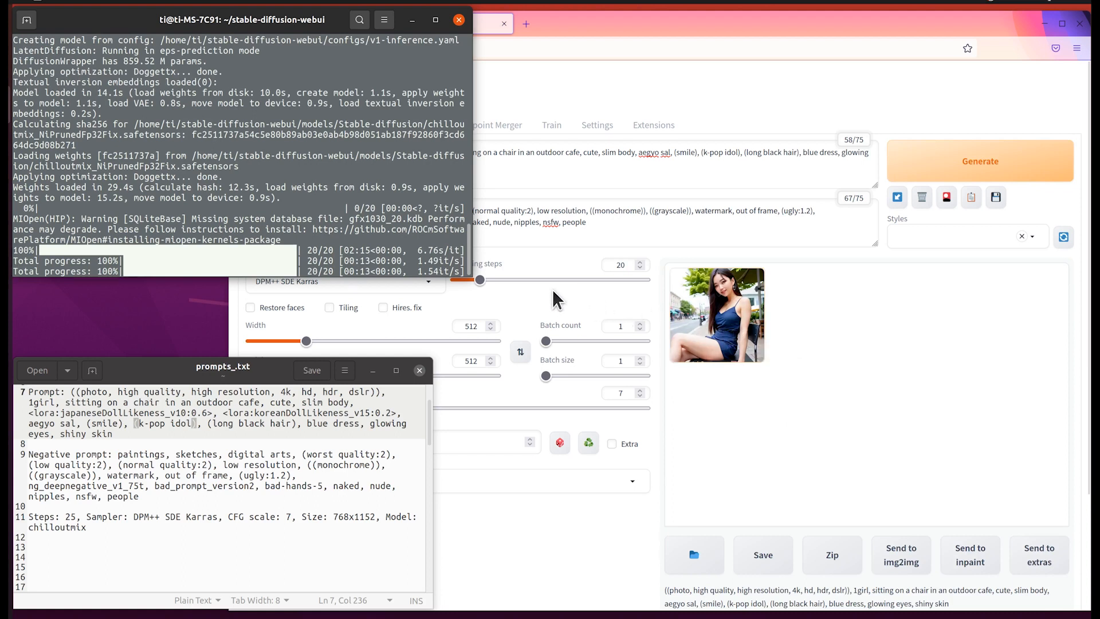
{"action": "mouse_move", "coordinate": [428, 274]}
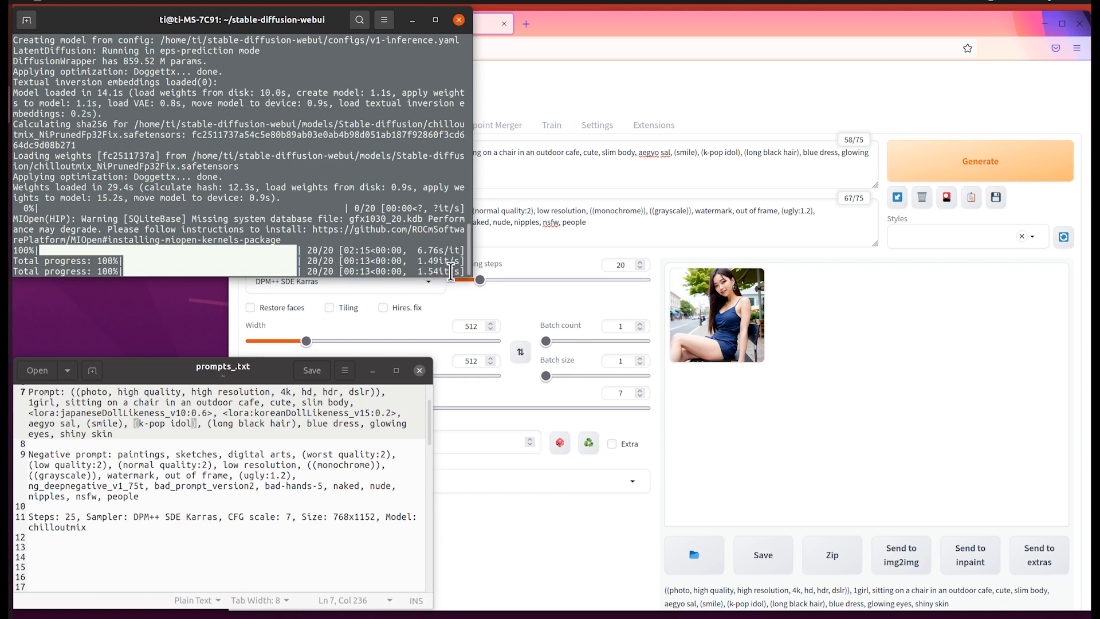
{"action": "mouse_move", "coordinate": [894, 317]}
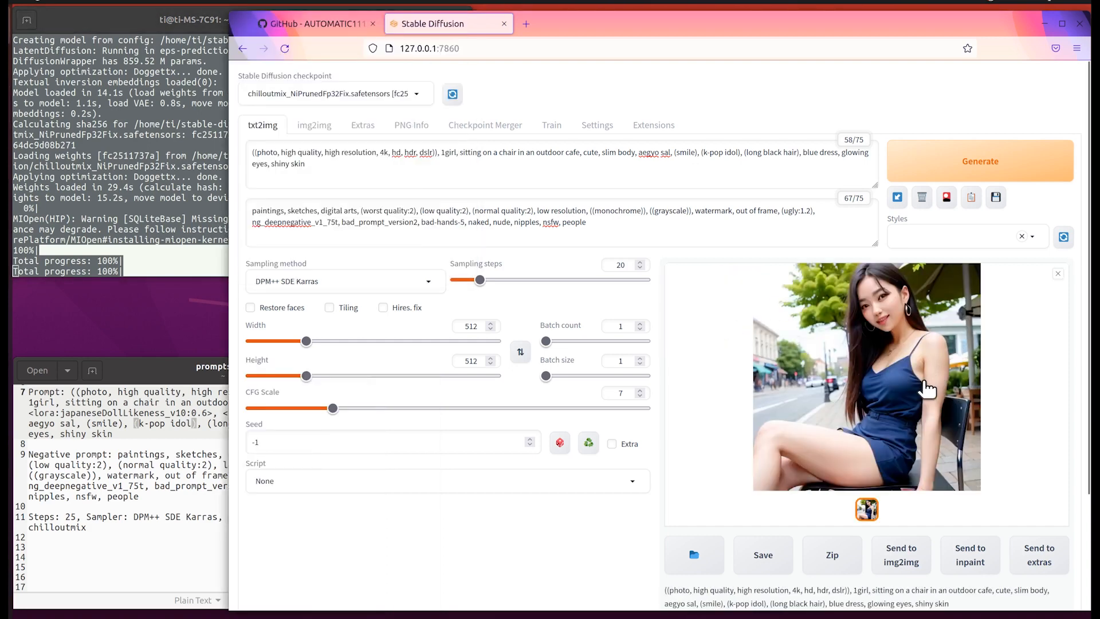
{"action": "mouse_move", "coordinate": [1084, 386]}
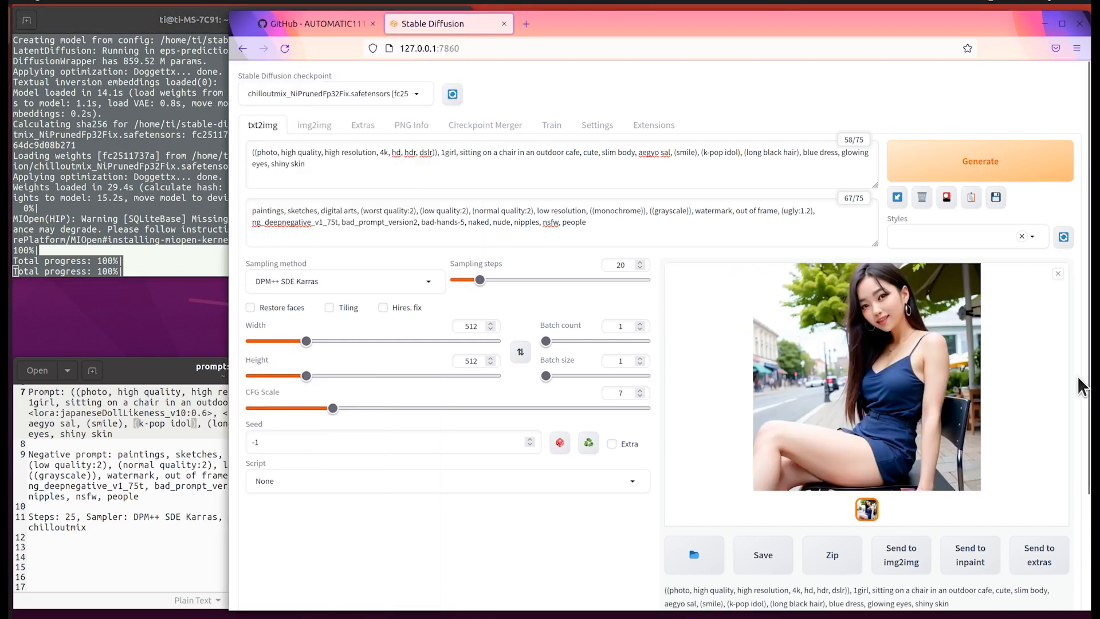
Generate a second cafe image and preview it in the lightbox
{"action": "left_click", "coordinate": [1058, 273]}
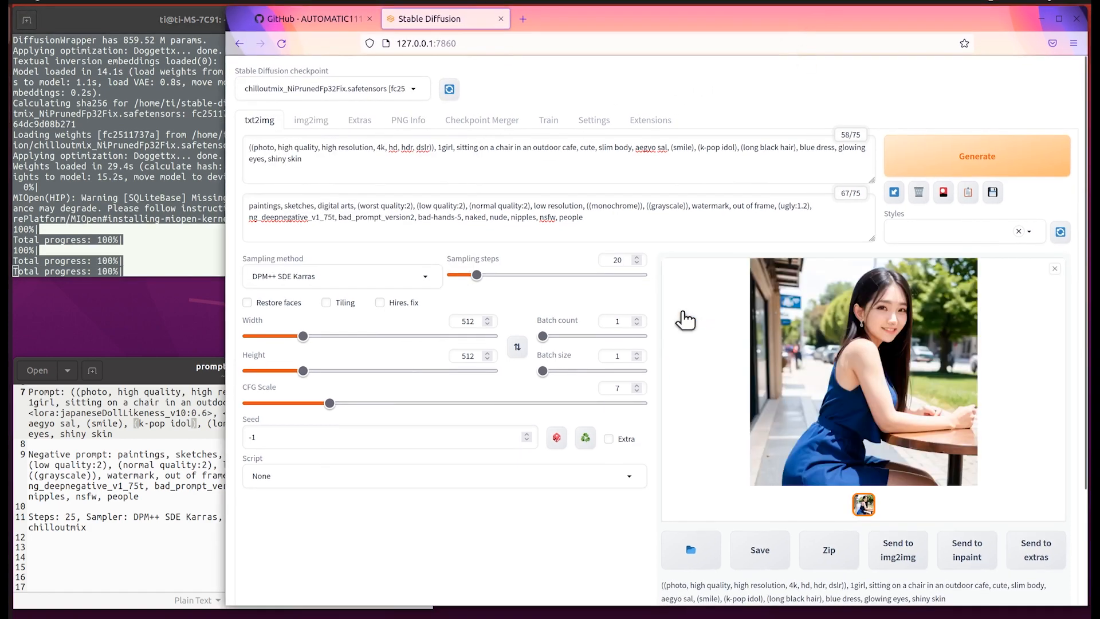
{"action": "left_click", "coordinate": [863, 370]}
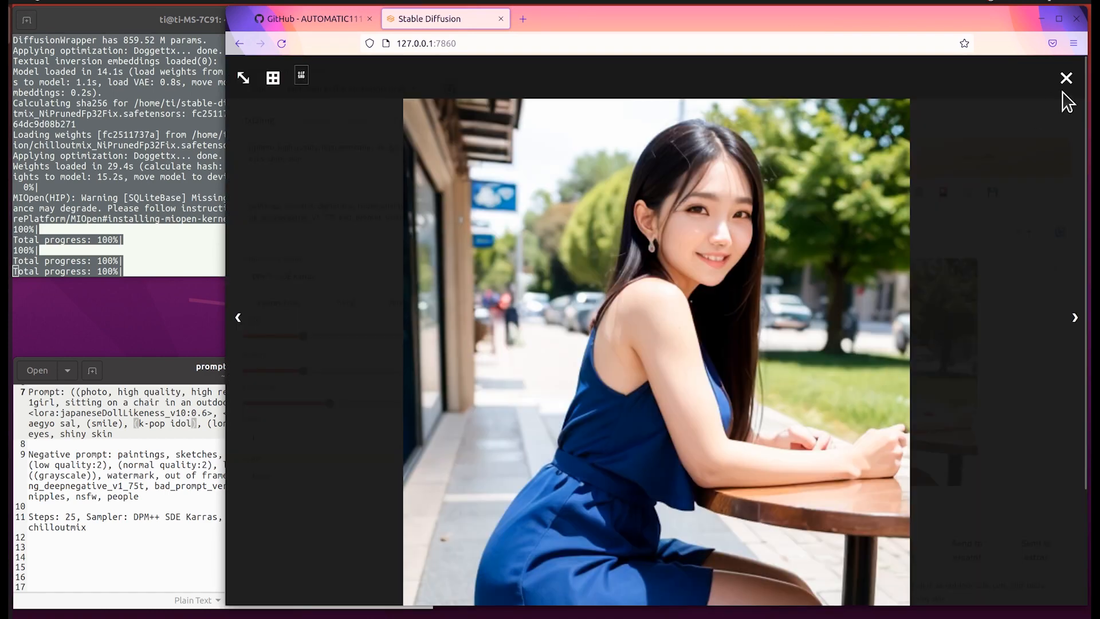
{"action": "left_click", "coordinate": [1066, 78]}
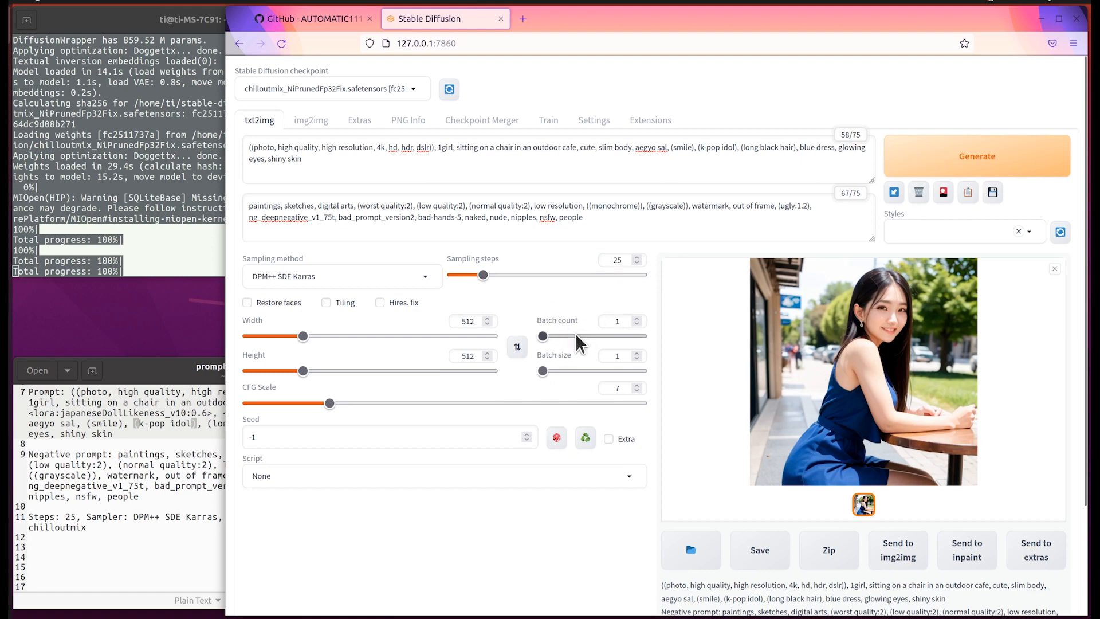
Raise Batch count to 4 with the up arrow
{"action": "left_click", "coordinate": [637, 318]}
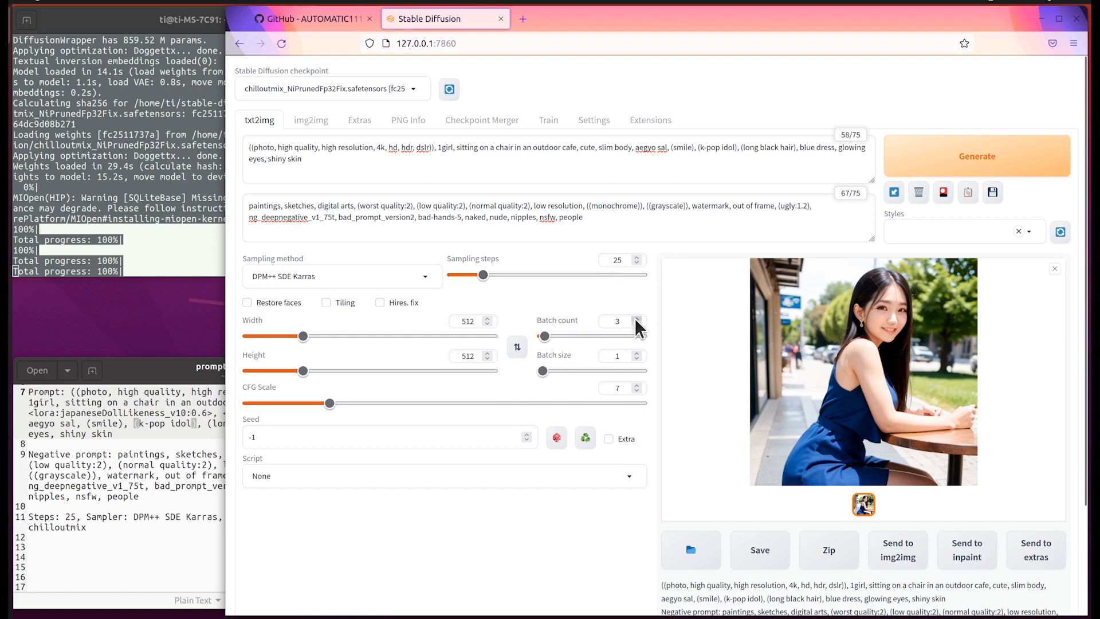
{"action": "left_click", "coordinate": [637, 318]}
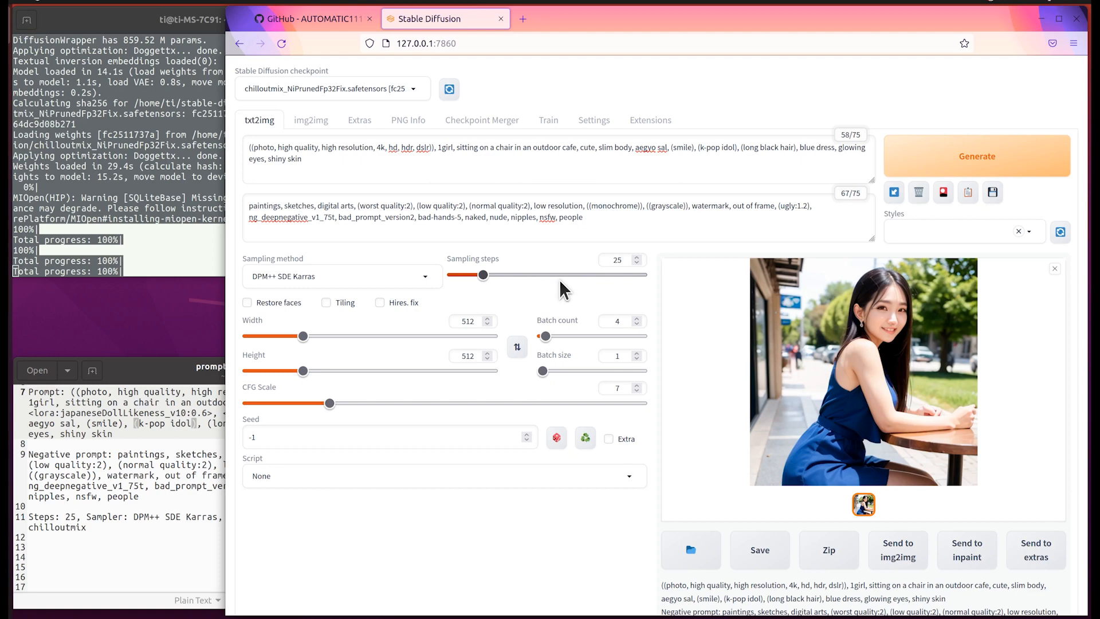
{"action": "mouse_move", "coordinate": [597, 447]}
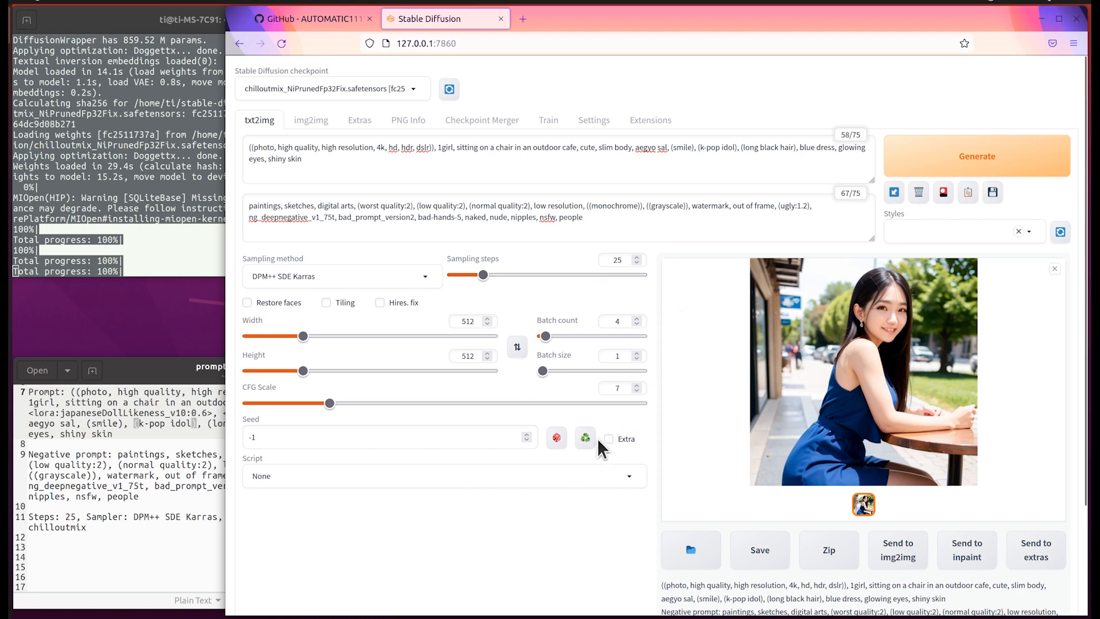
{"action": "mouse_move", "coordinate": [385, 403]}
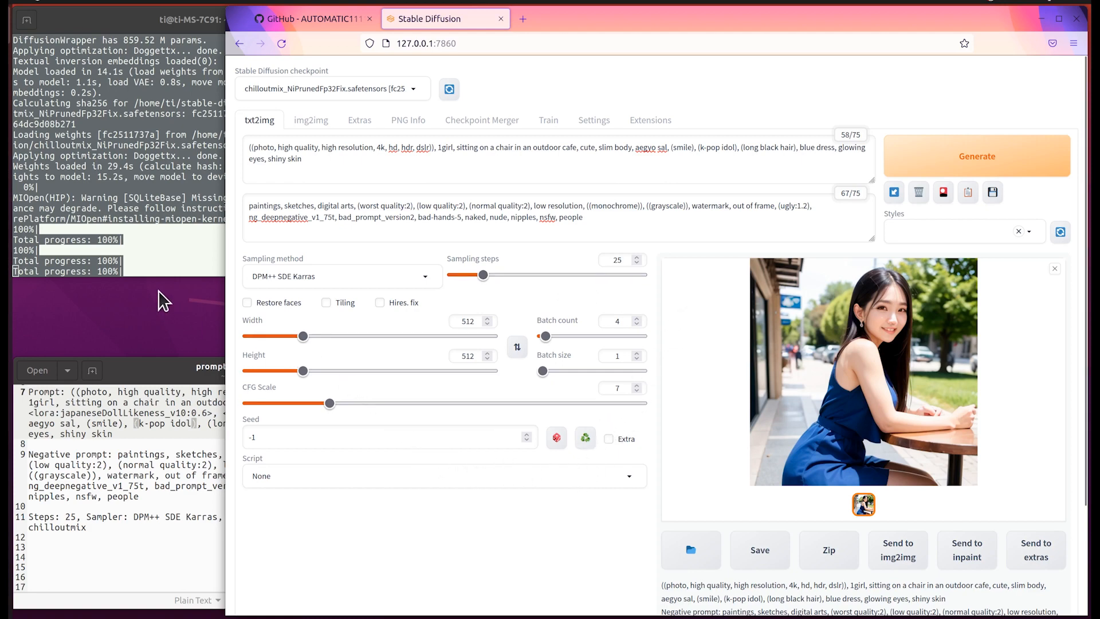
{"action": "mouse_move", "coordinate": [994, 197]}
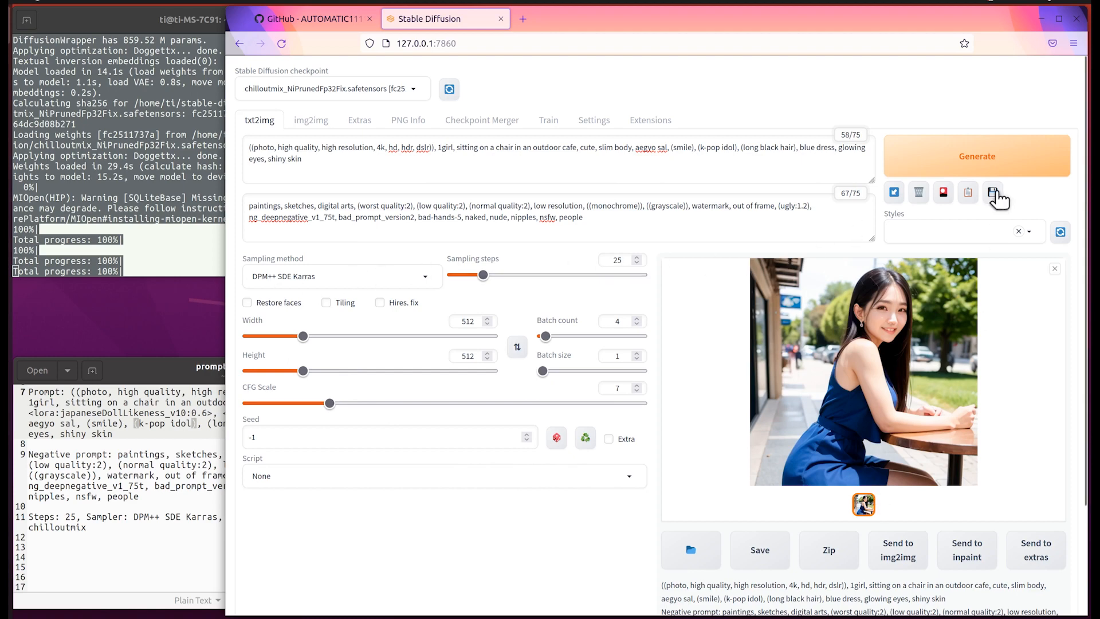
Generate the batch of four photorealistic blue-dress cafe images
{"action": "left_click", "coordinate": [976, 156]}
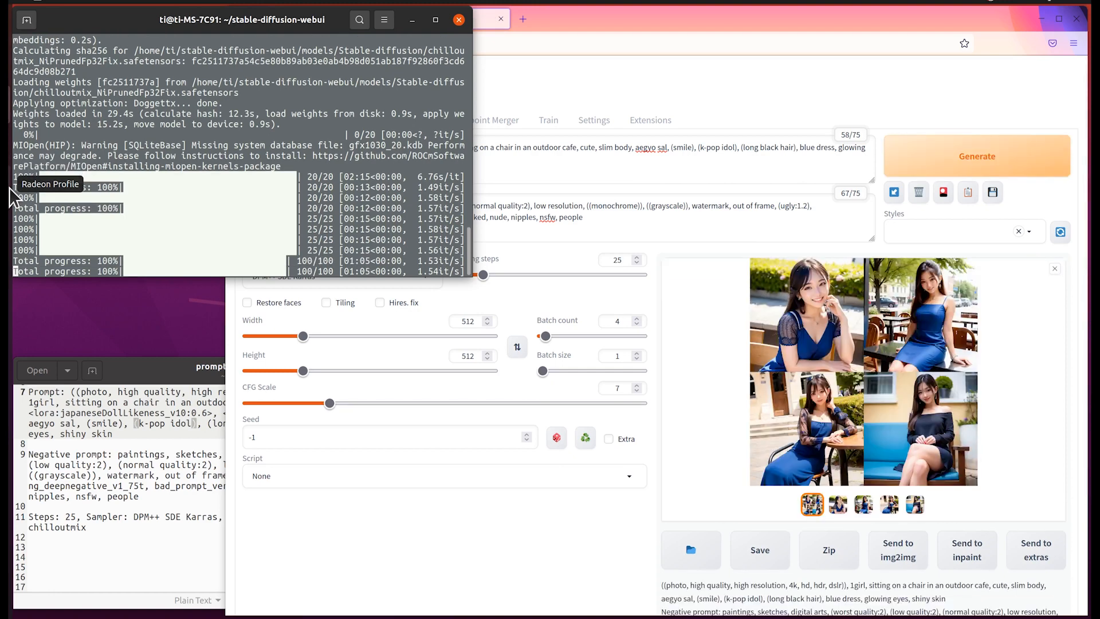
{"action": "mouse_move", "coordinate": [878, 470]}
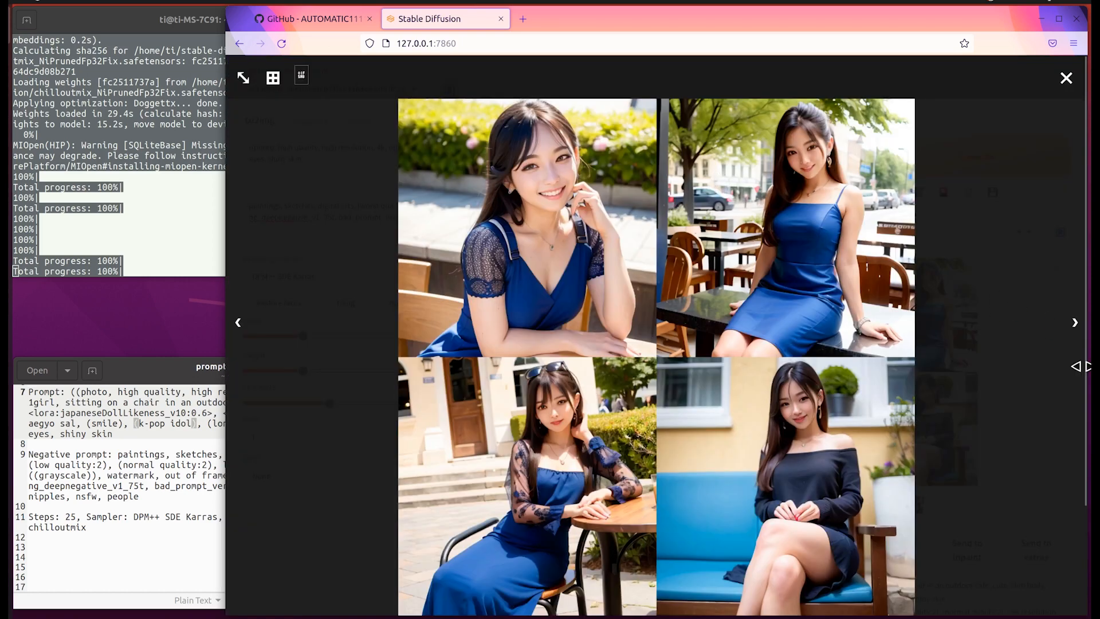
{"action": "mouse_move", "coordinate": [1089, 325]}
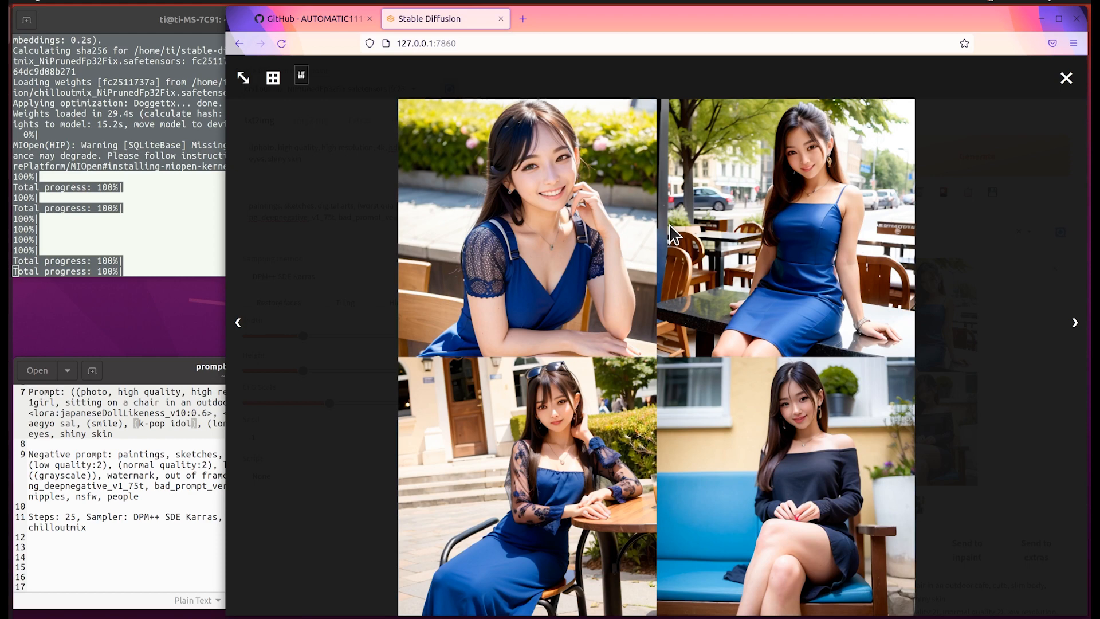
{"action": "mouse_move", "coordinate": [663, 381]}
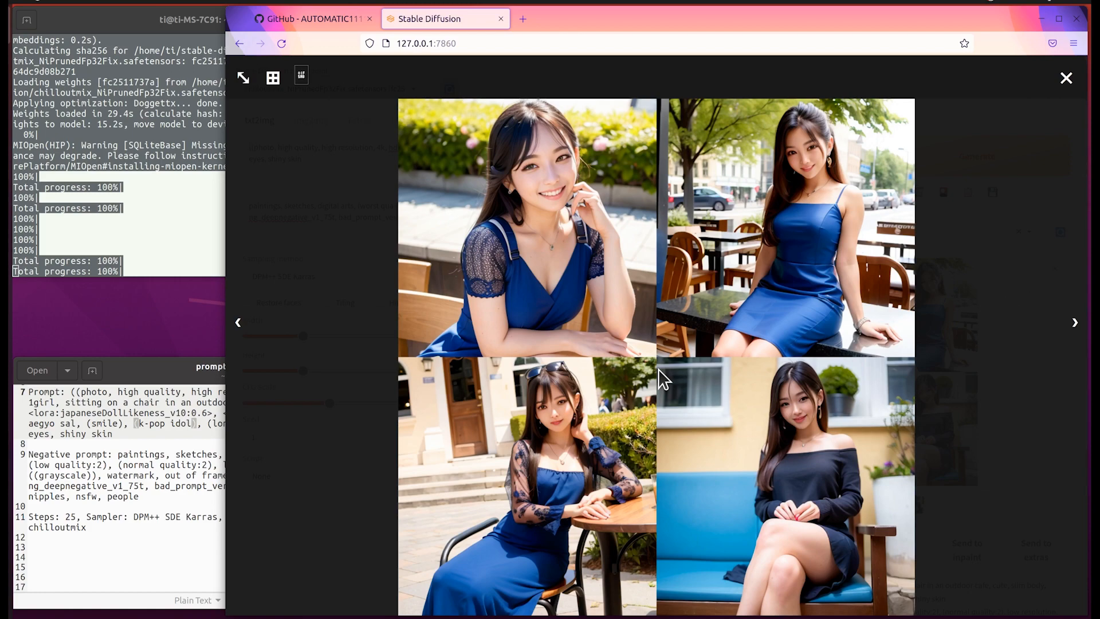
{"action": "left_click", "coordinate": [1073, 323]}
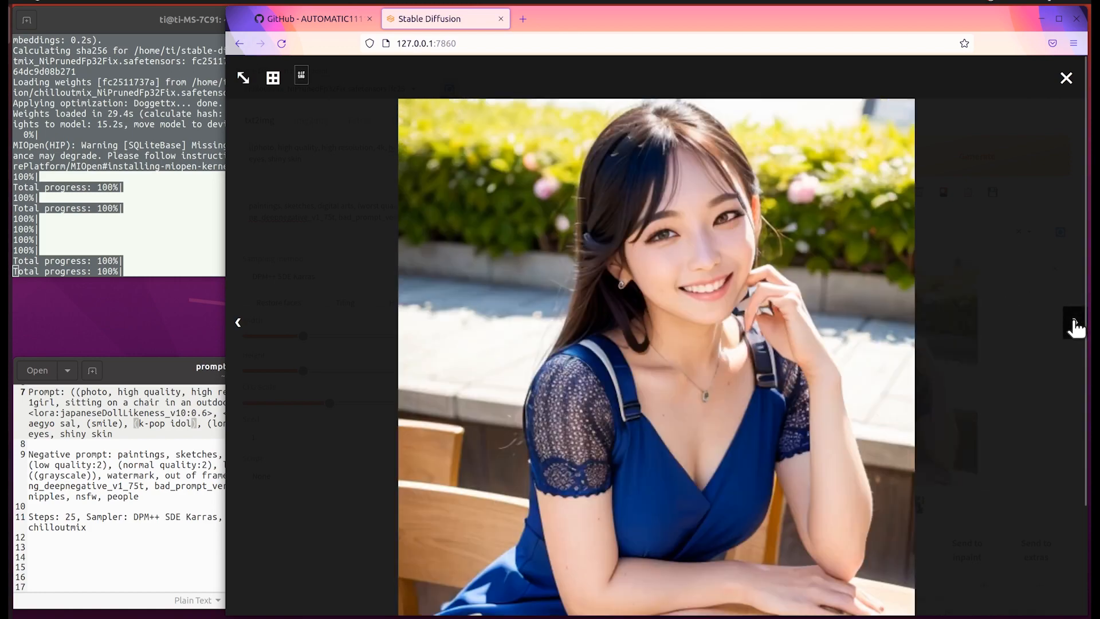
{"action": "left_click", "coordinate": [1073, 322]}
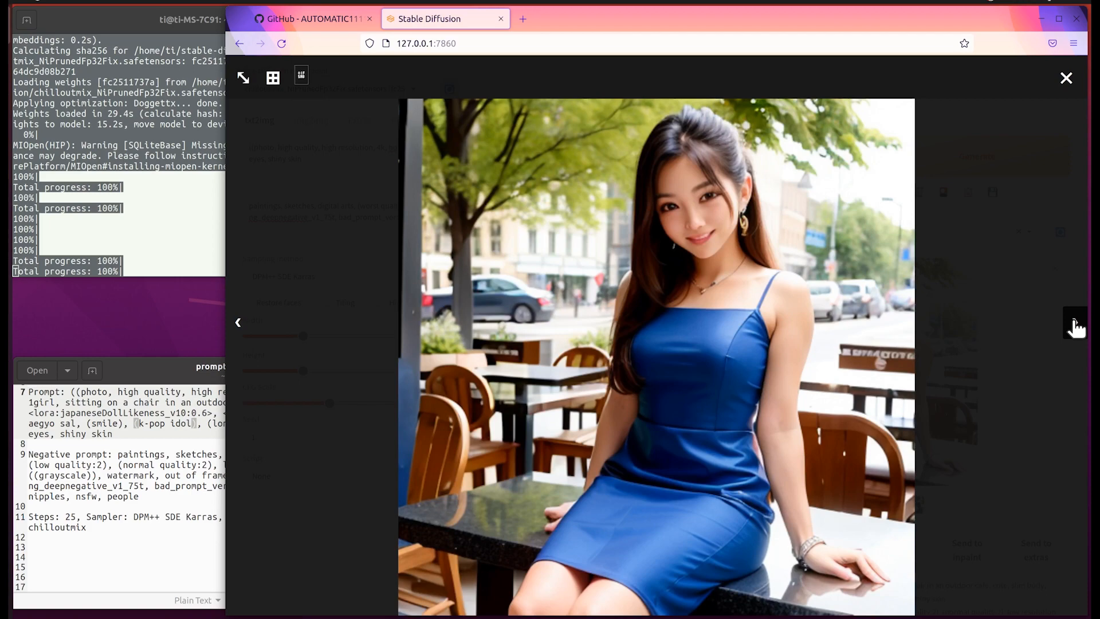
{"action": "left_click", "coordinate": [1075, 323]}
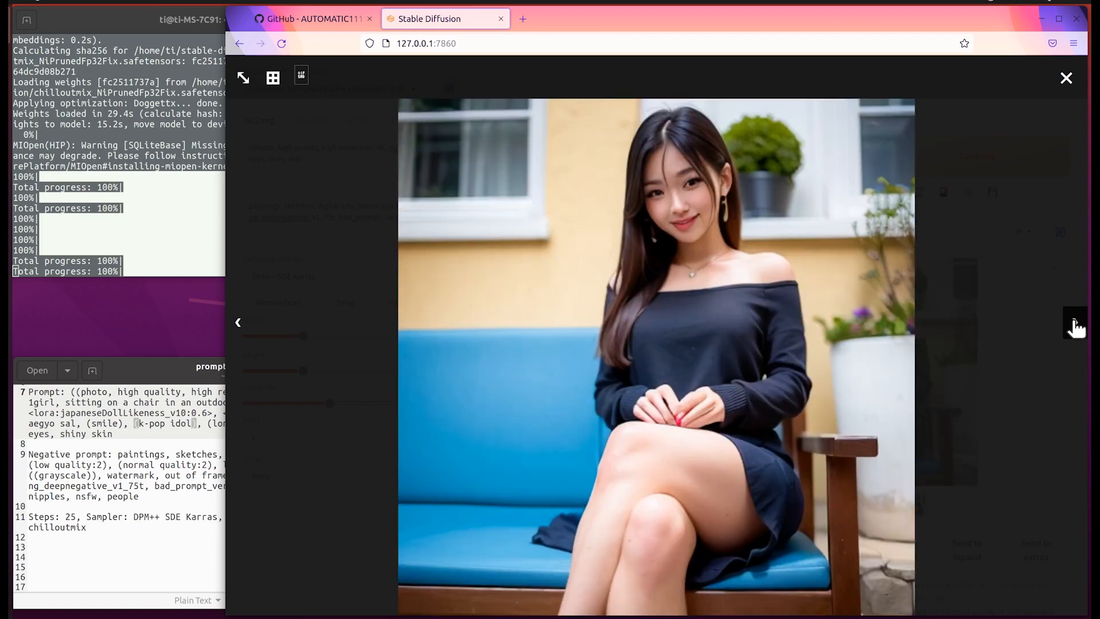
{"action": "left_click", "coordinate": [272, 77]}
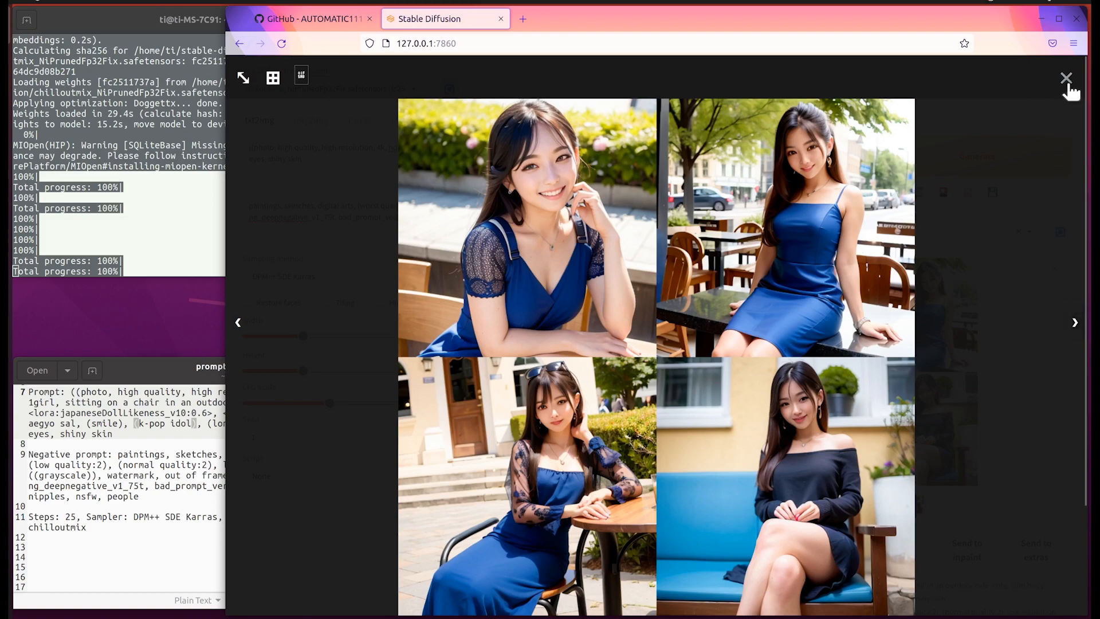